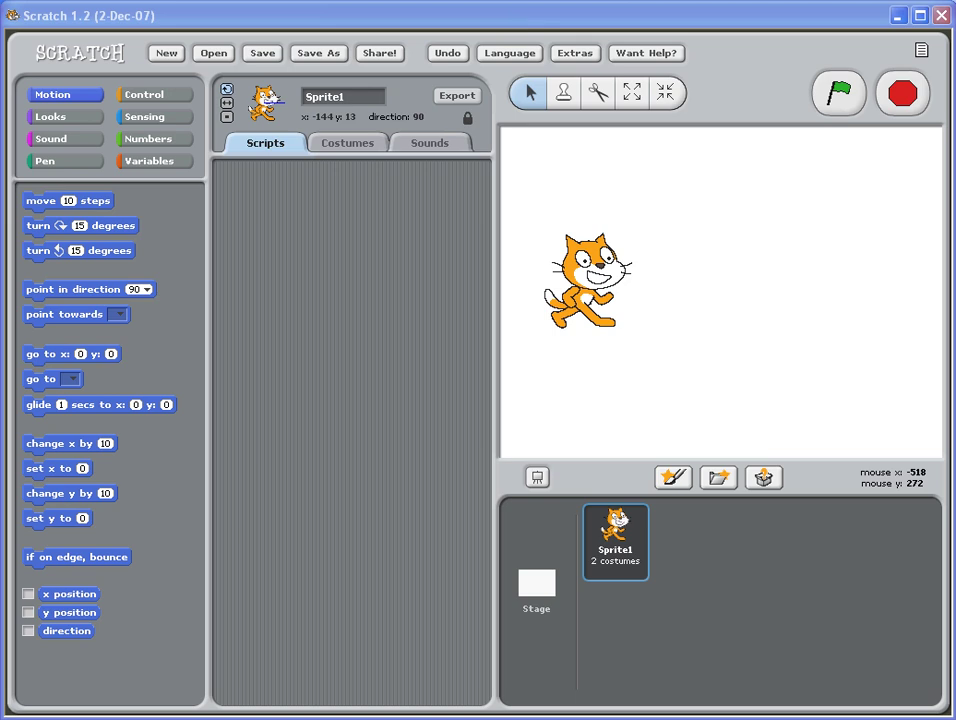
mouse_move(615, 315)
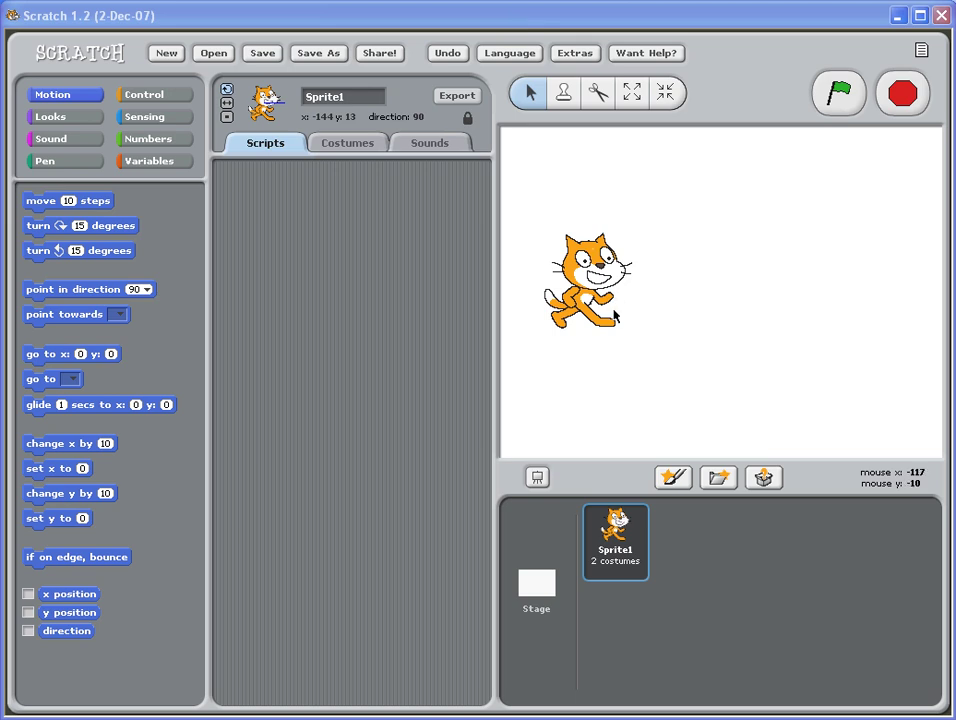
mouse_move(588, 298)
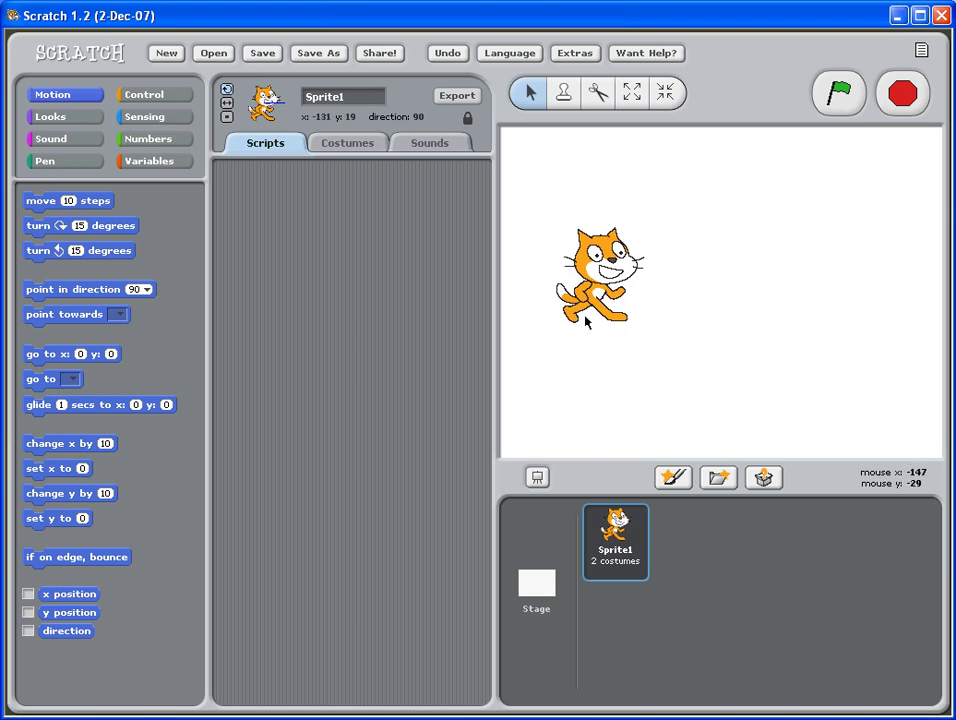
mouse_move(637, 560)
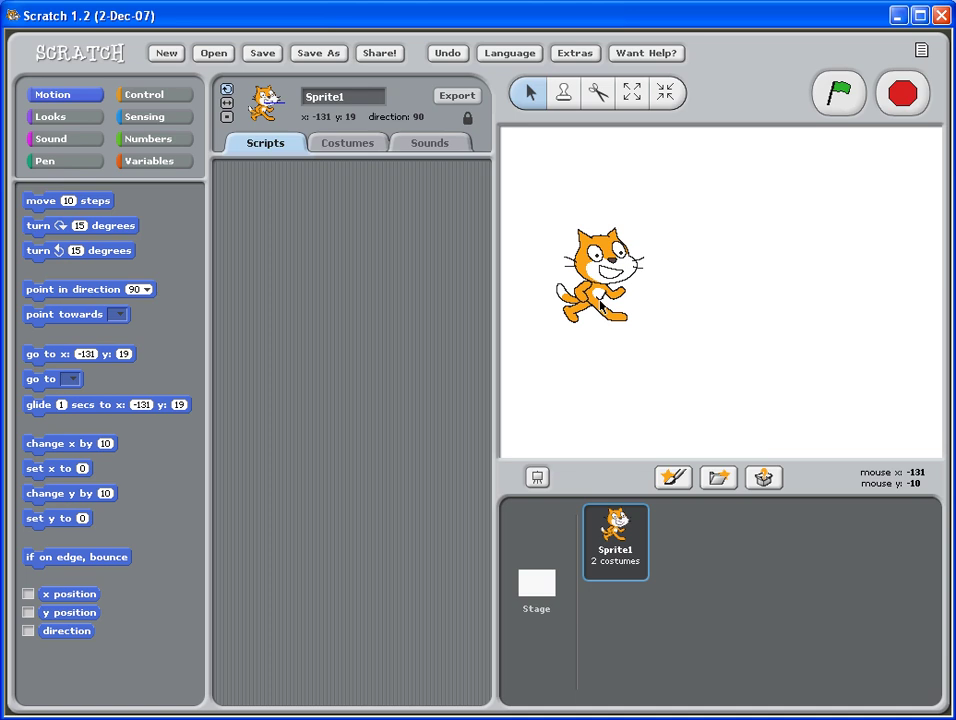
mouse_move(595, 305)
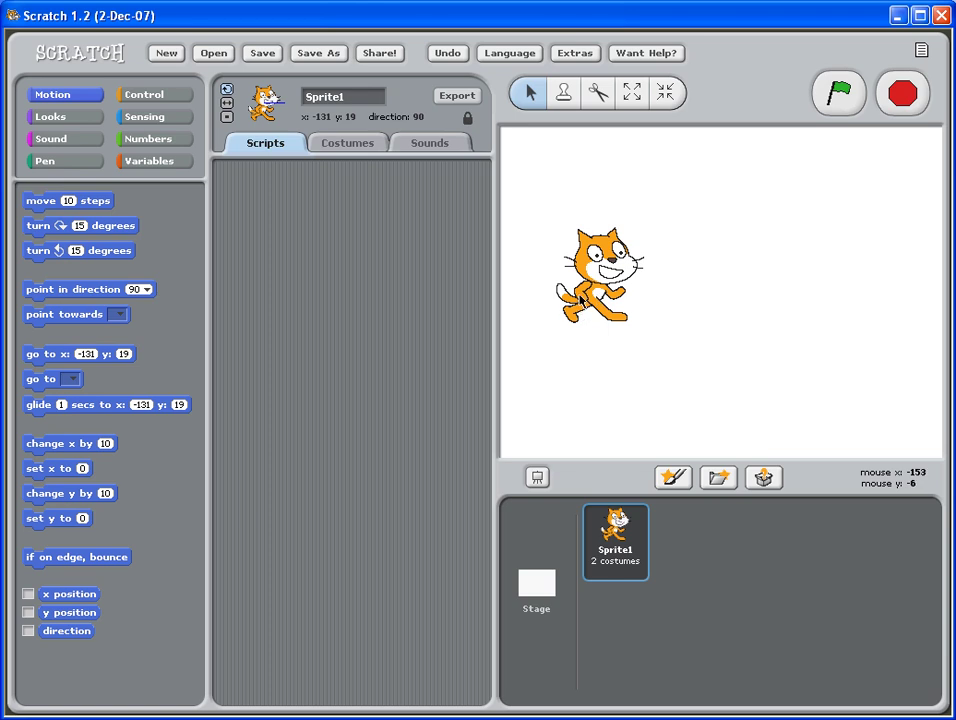
mouse_move(585, 325)
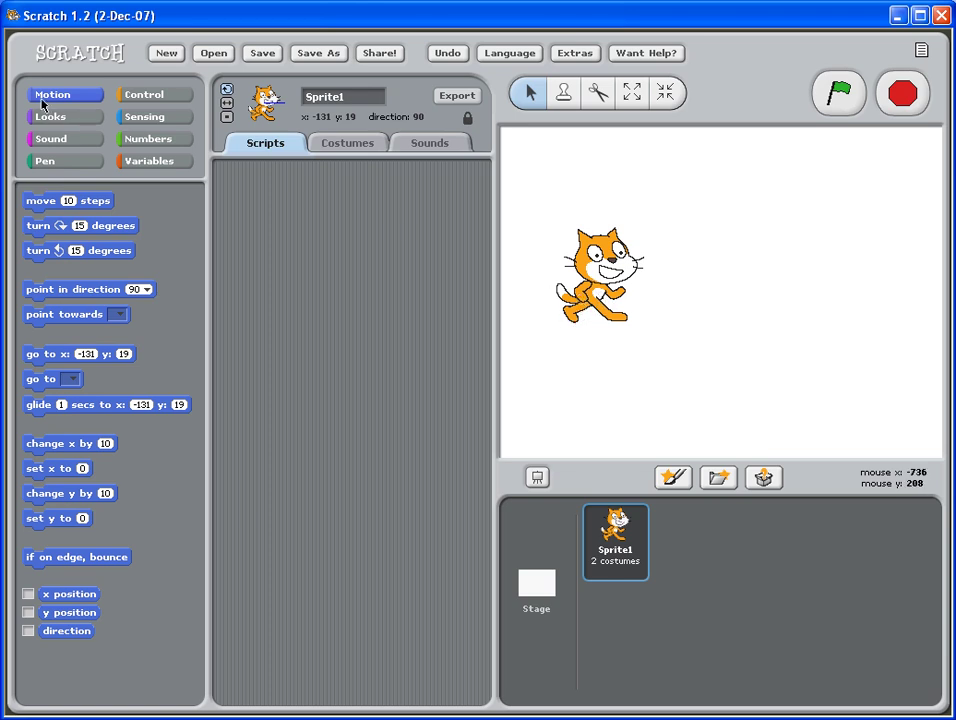
mouse_move(113, 173)
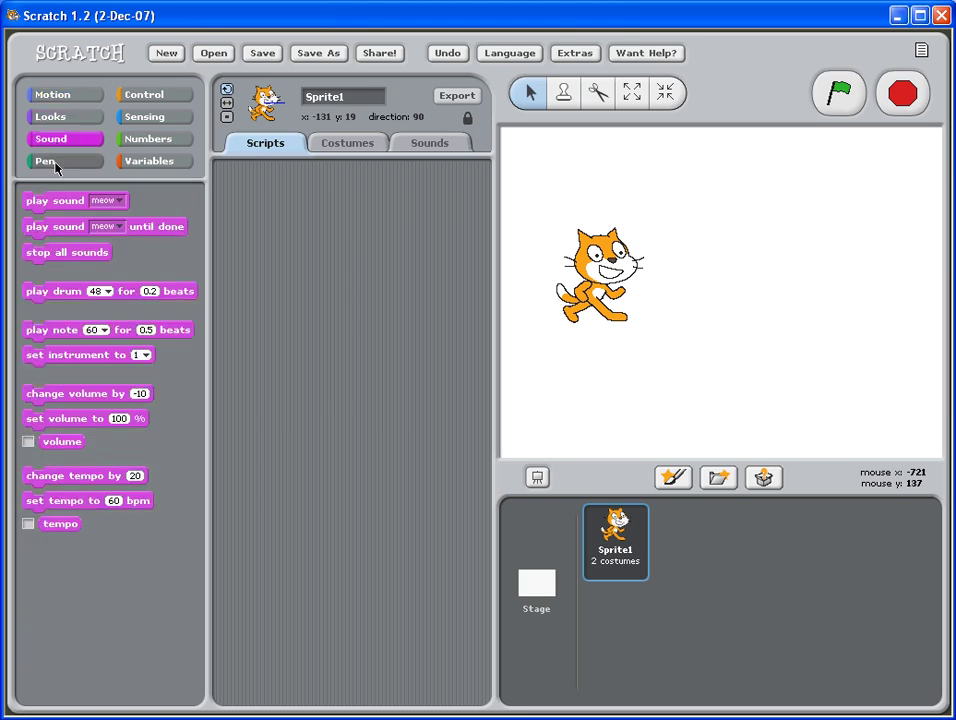
Browse the Control and Variables block categories, ending on Control.
click(142, 93)
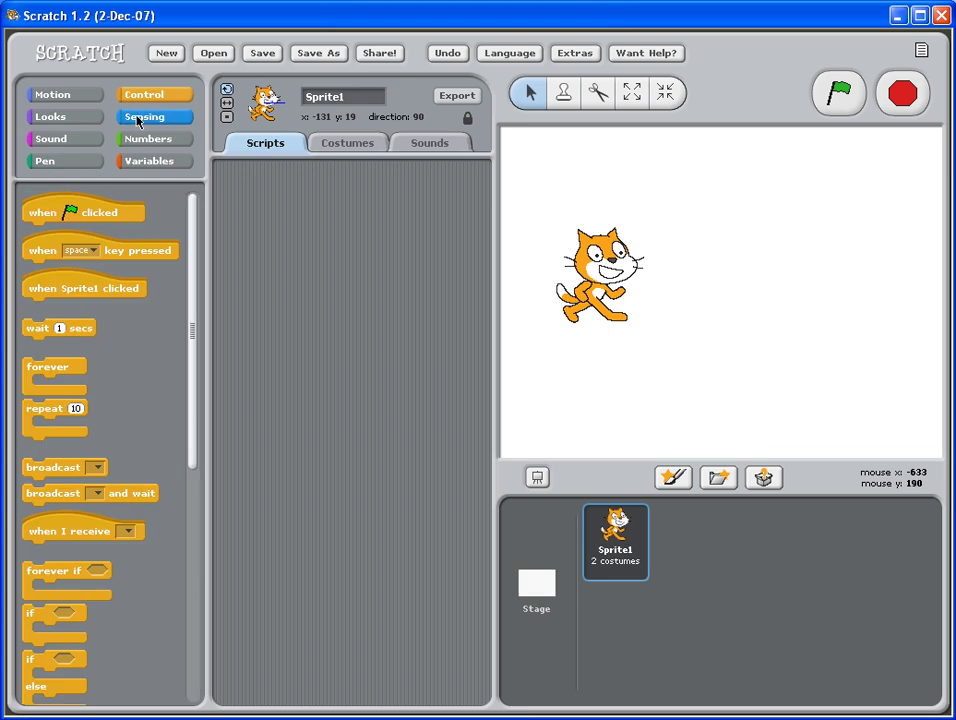
click(150, 161)
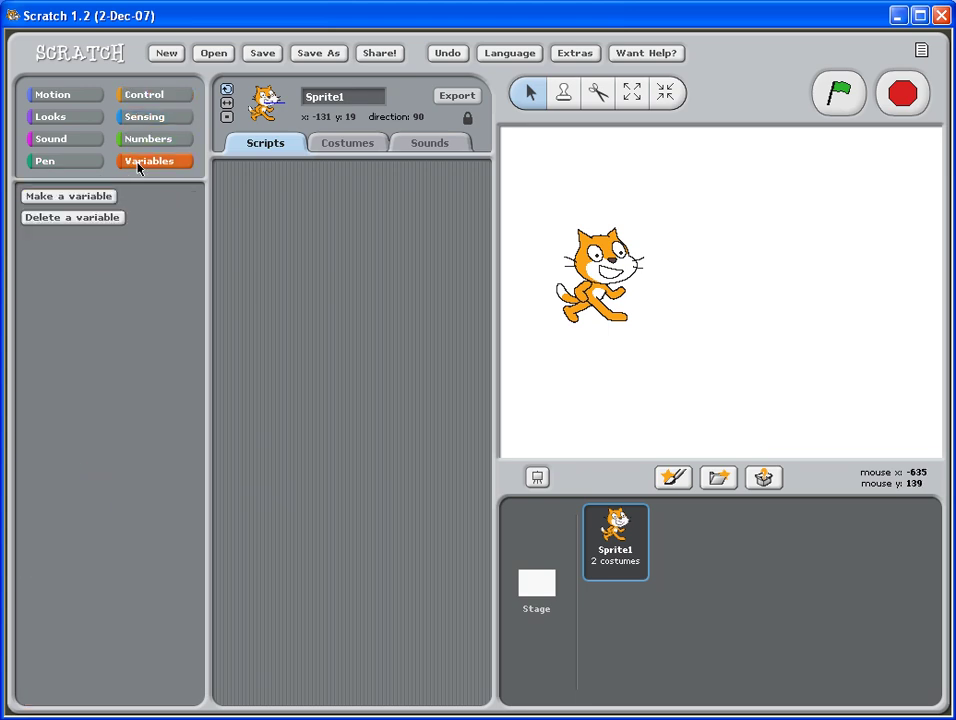
mouse_move(144, 94)
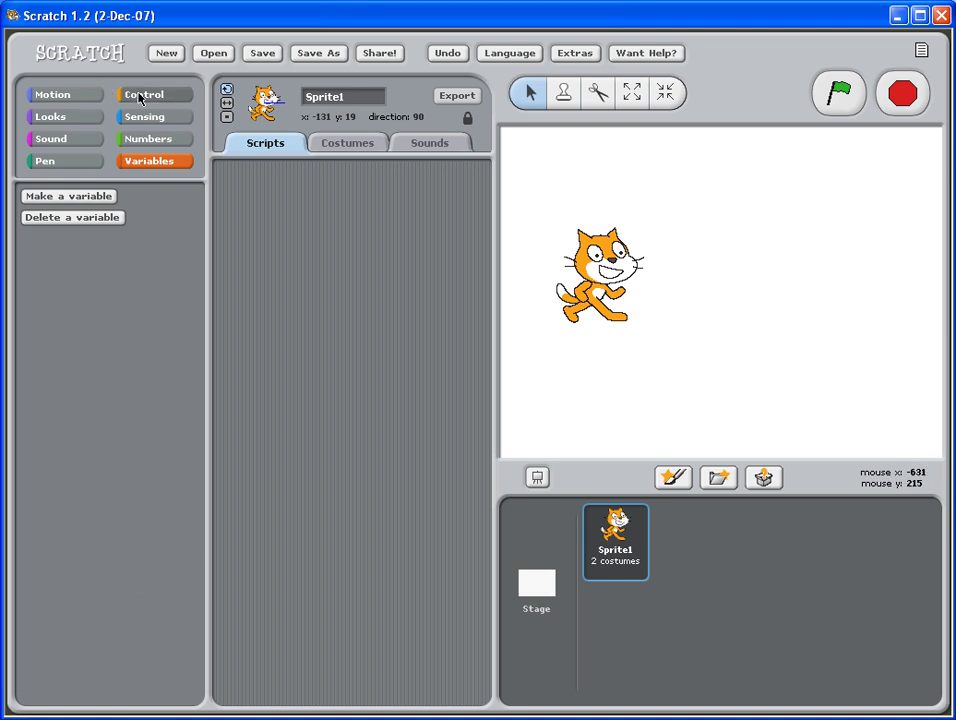
mouse_move(343, 161)
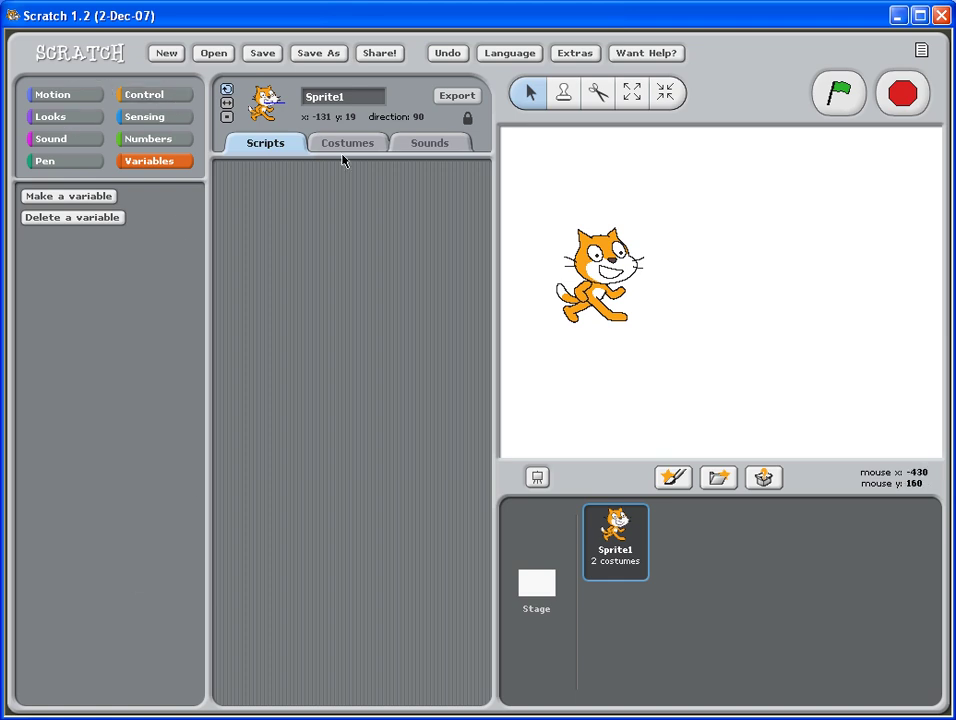
click(144, 93)
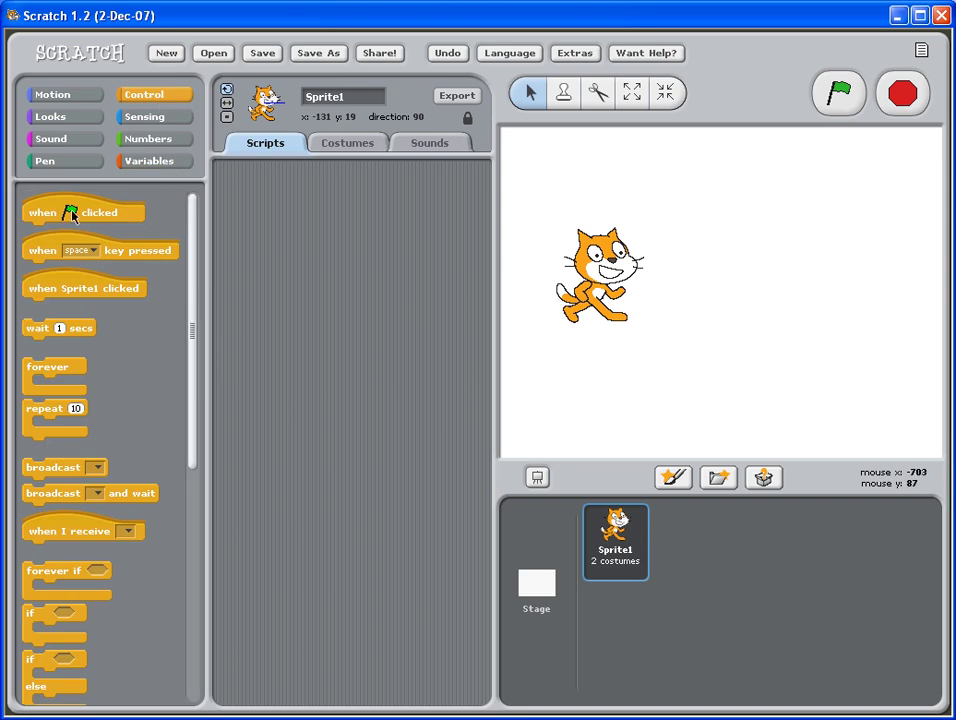
Place a 'when green flag clicked' hat and attach a forever loop beneath it.
drag(84, 212, 322, 216)
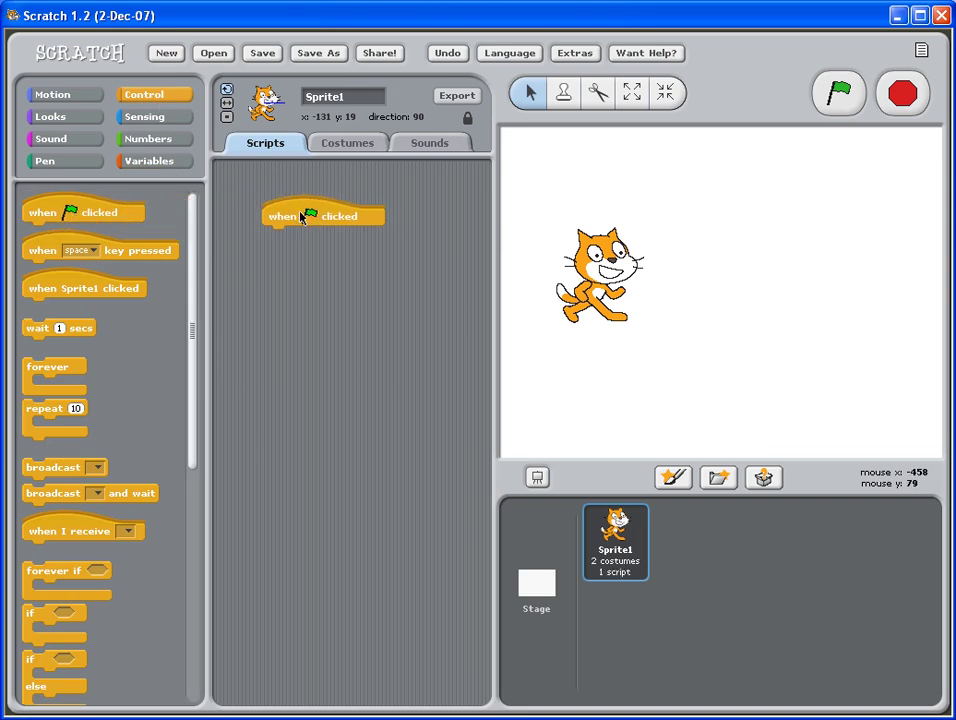
mouse_move(45, 340)
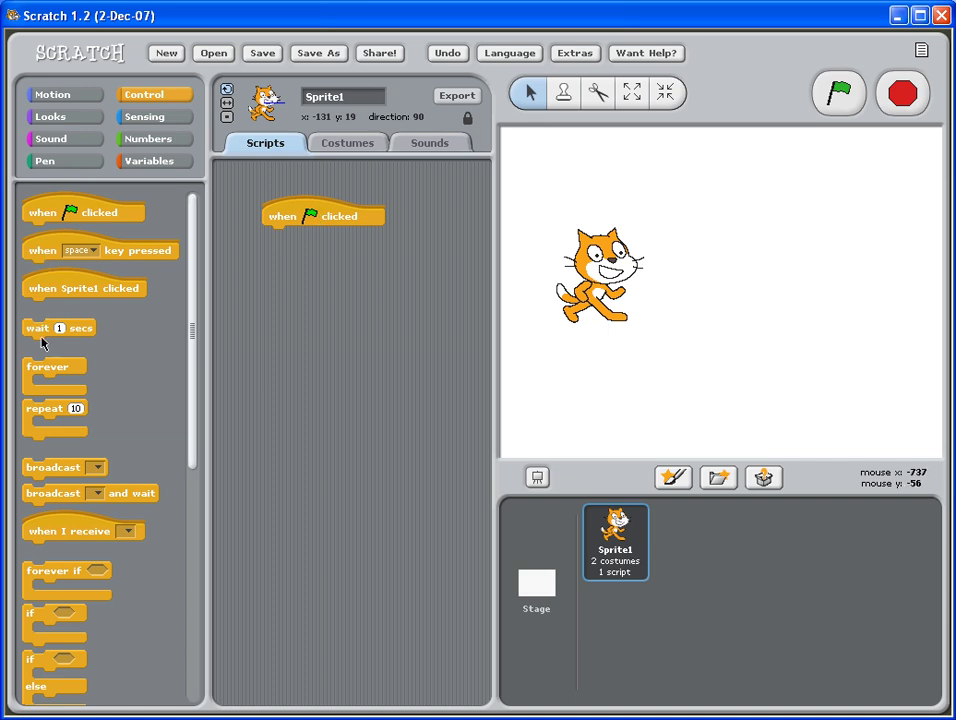
mouse_move(48, 367)
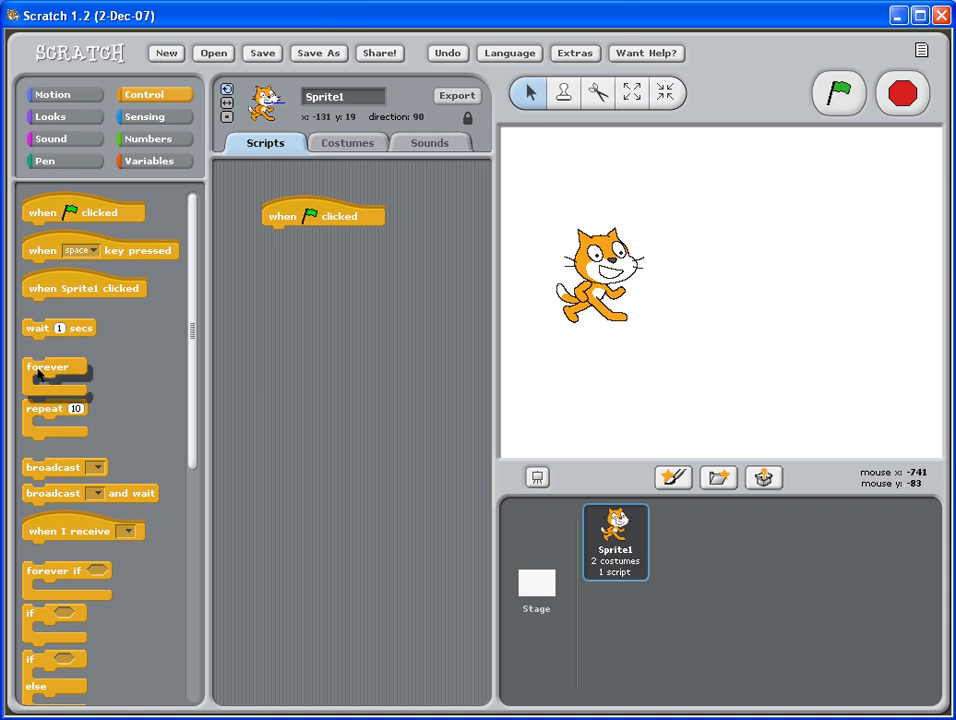
drag(48, 366, 290, 248)
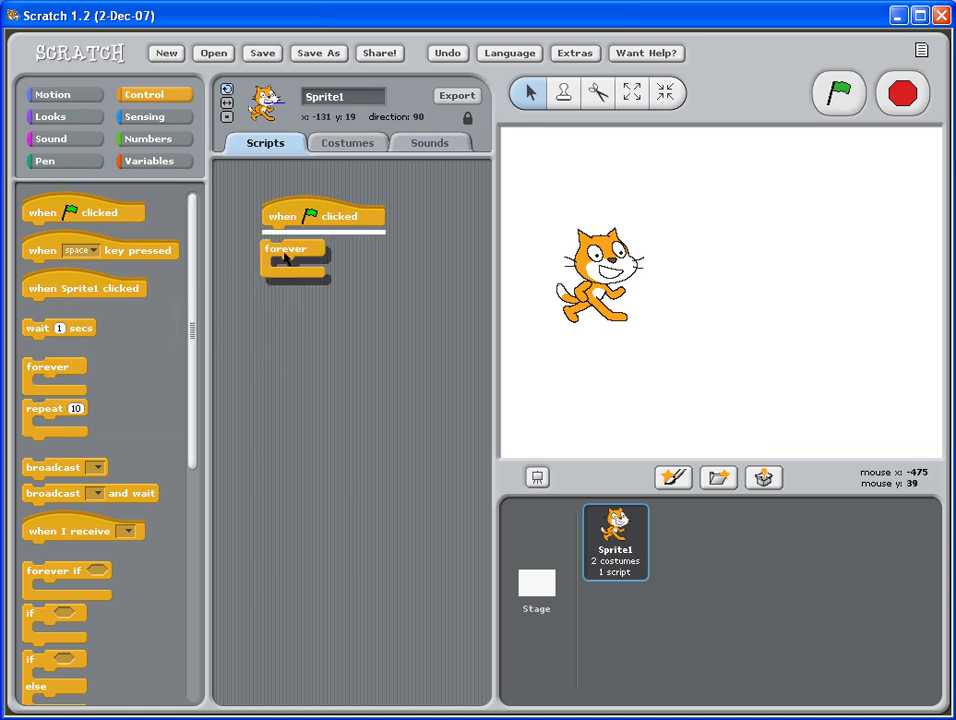
drag(285, 255, 290, 240)
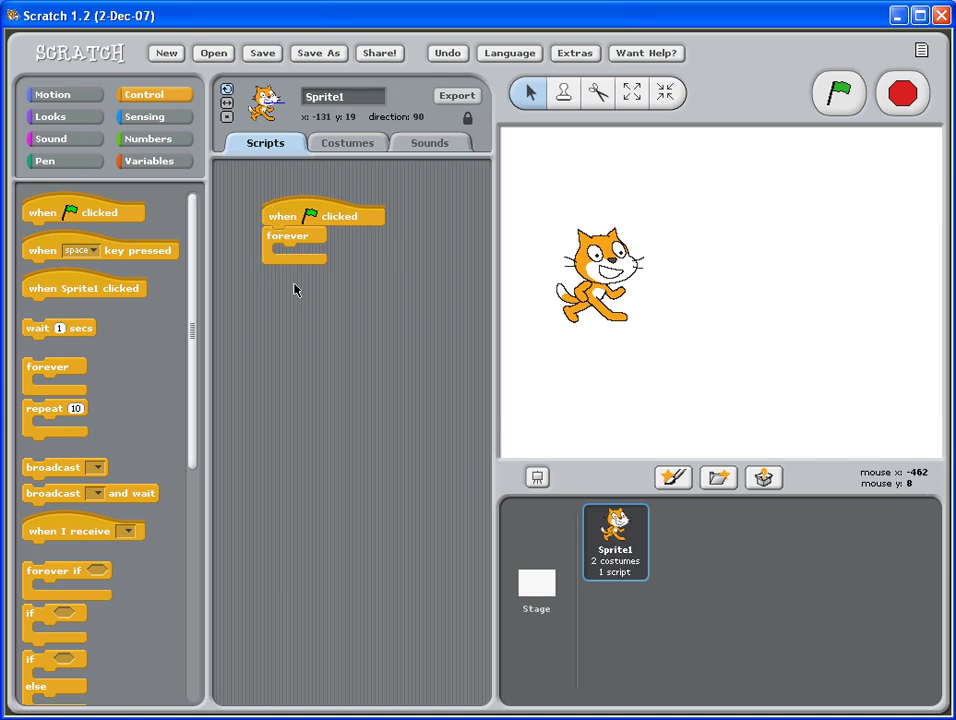
mouse_move(347, 223)
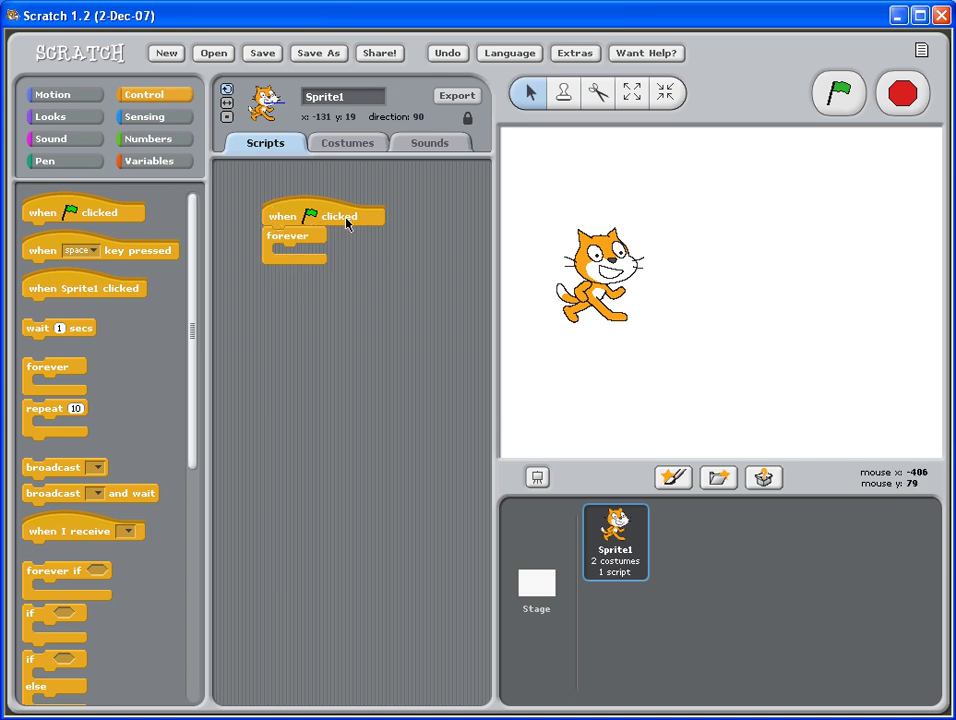
mouse_move(288, 235)
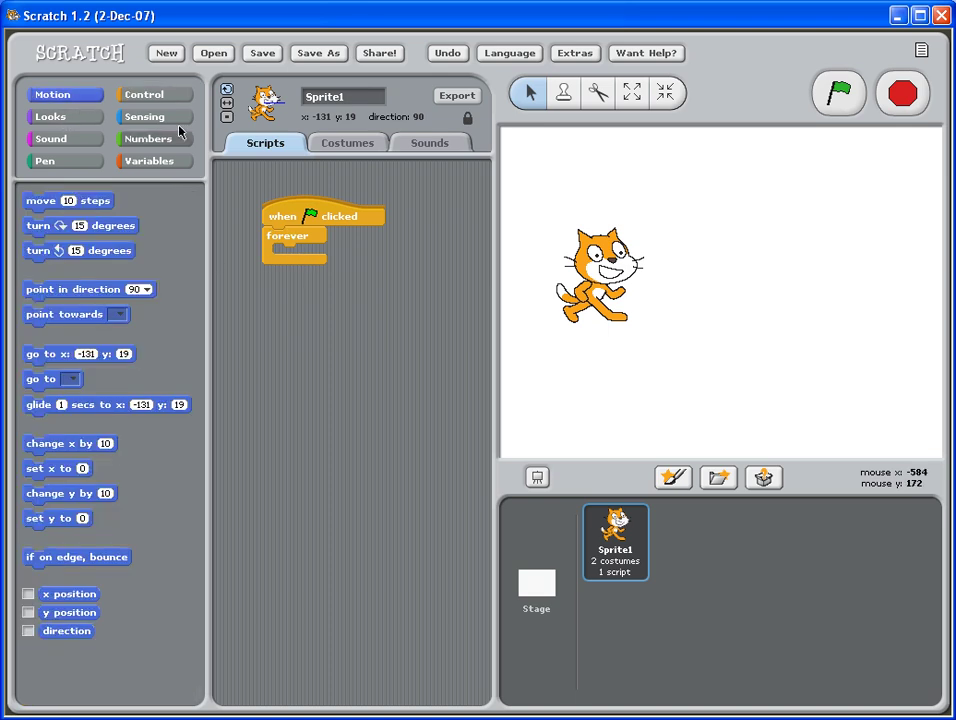
mouse_move(62, 156)
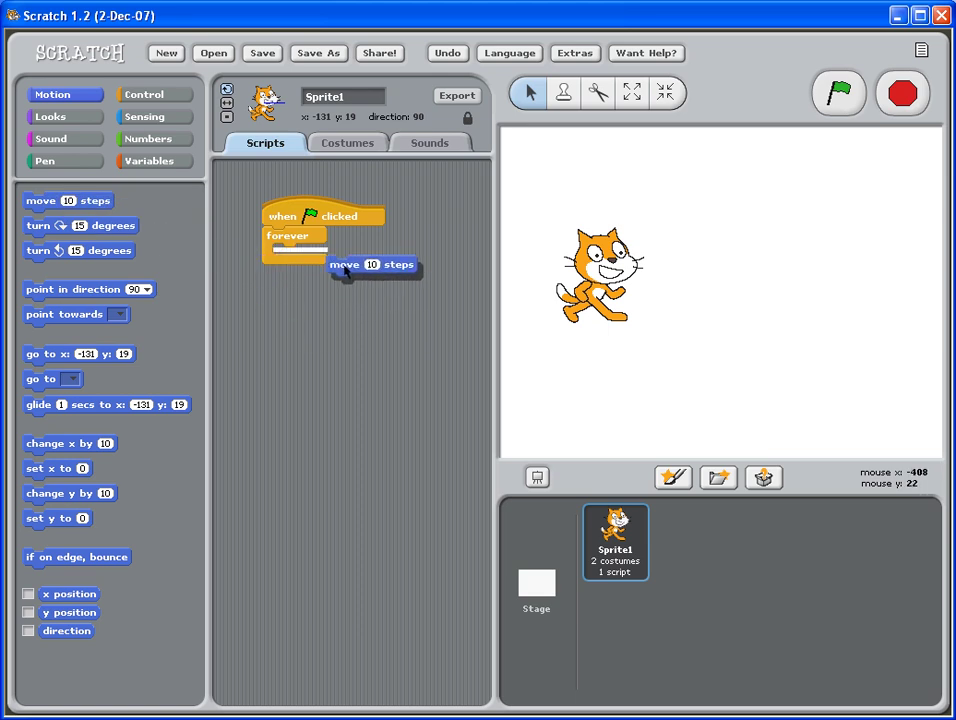
Drag a 'move 10 steps' block into the script and snap it inside the forever loop.
drag(372, 264, 262, 253)
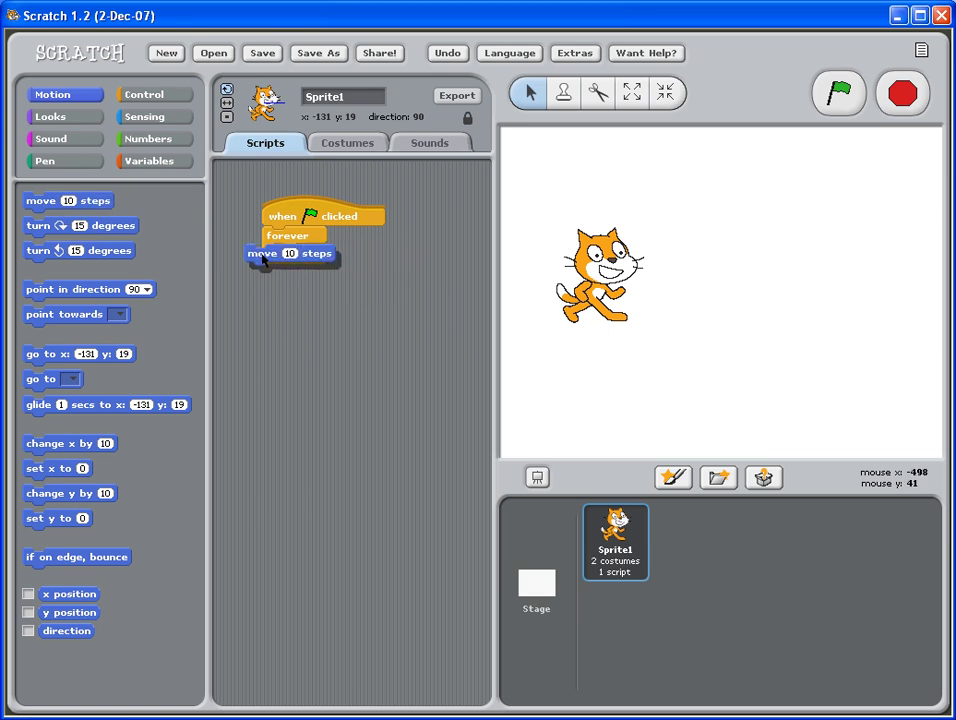
drag(290, 253, 330, 254)
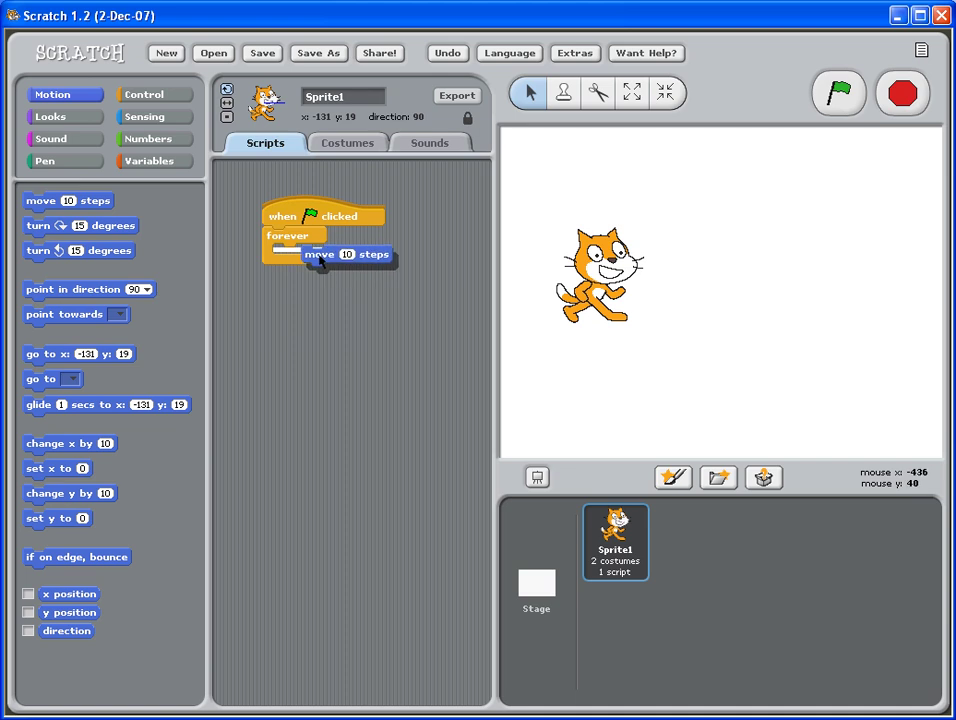
drag(320, 254, 300, 259)
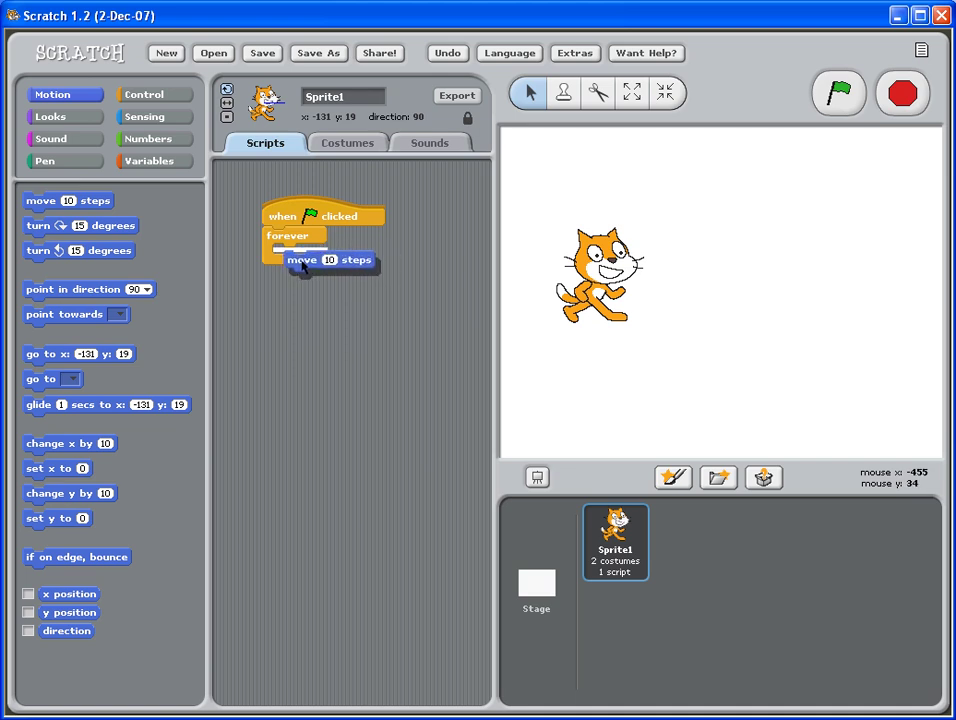
drag(302, 260, 345, 261)
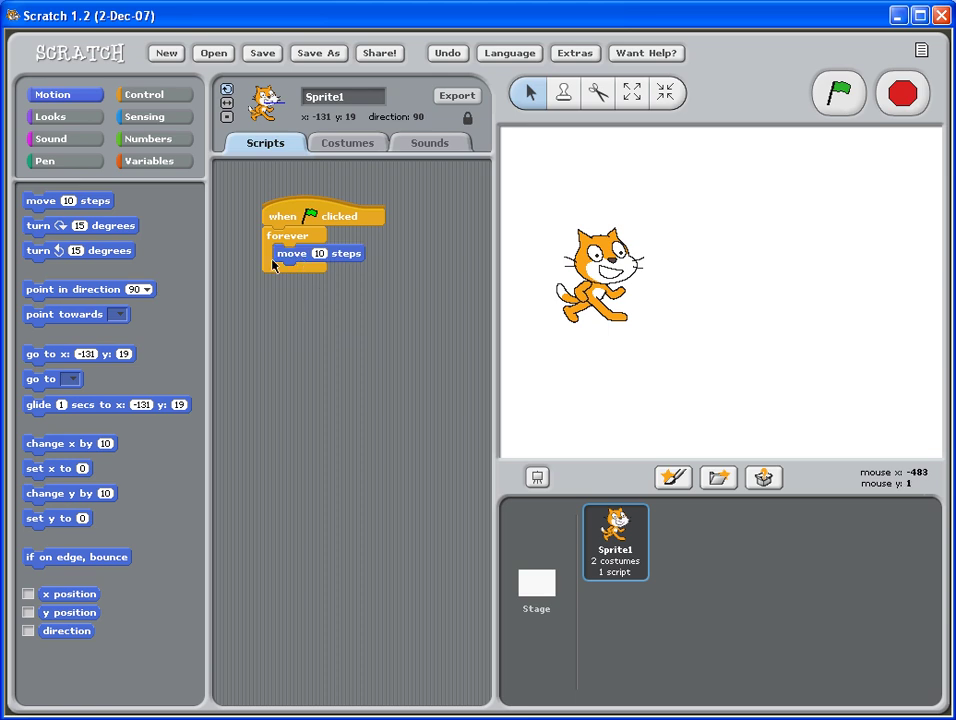
mouse_move(305, 286)
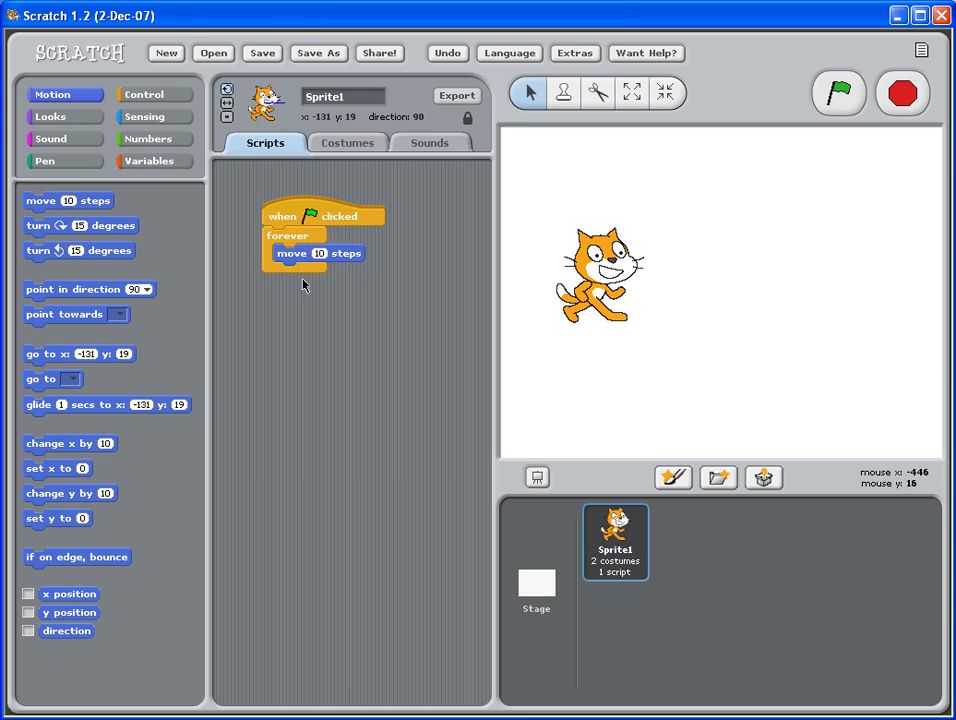
mouse_move(350, 220)
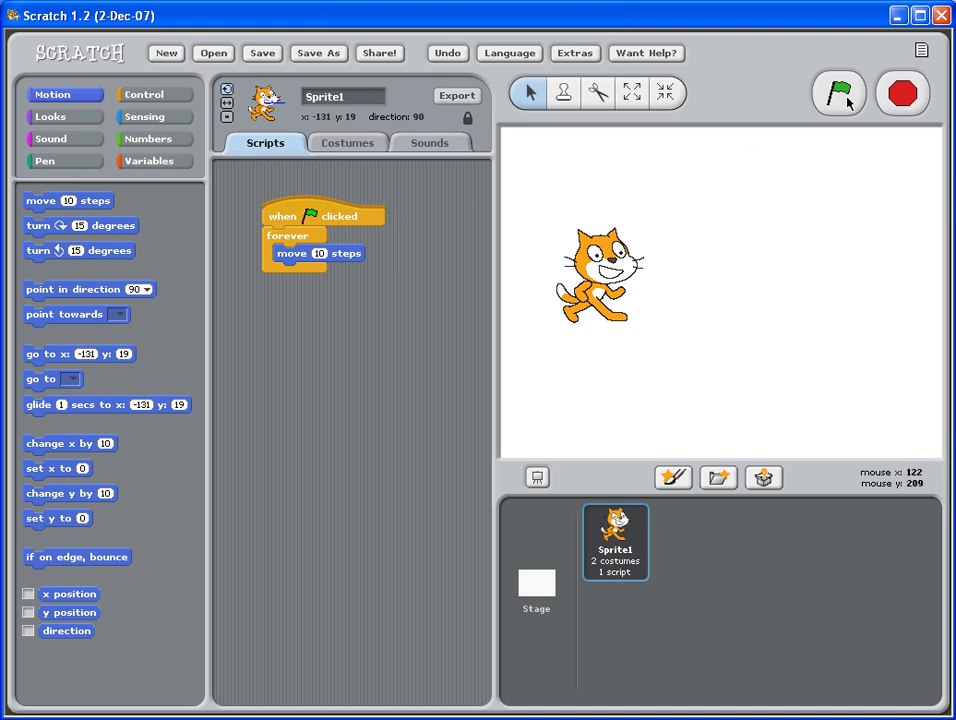
mouse_move(838, 93)
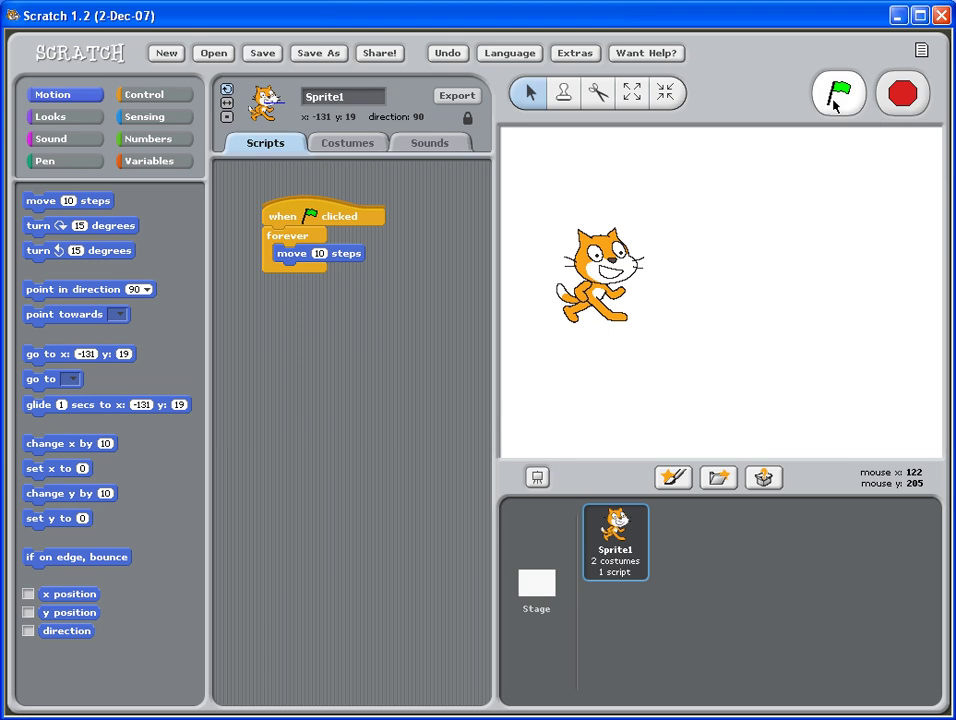
Run the forever move script with the green flag, then stop it with the red button.
click(838, 93)
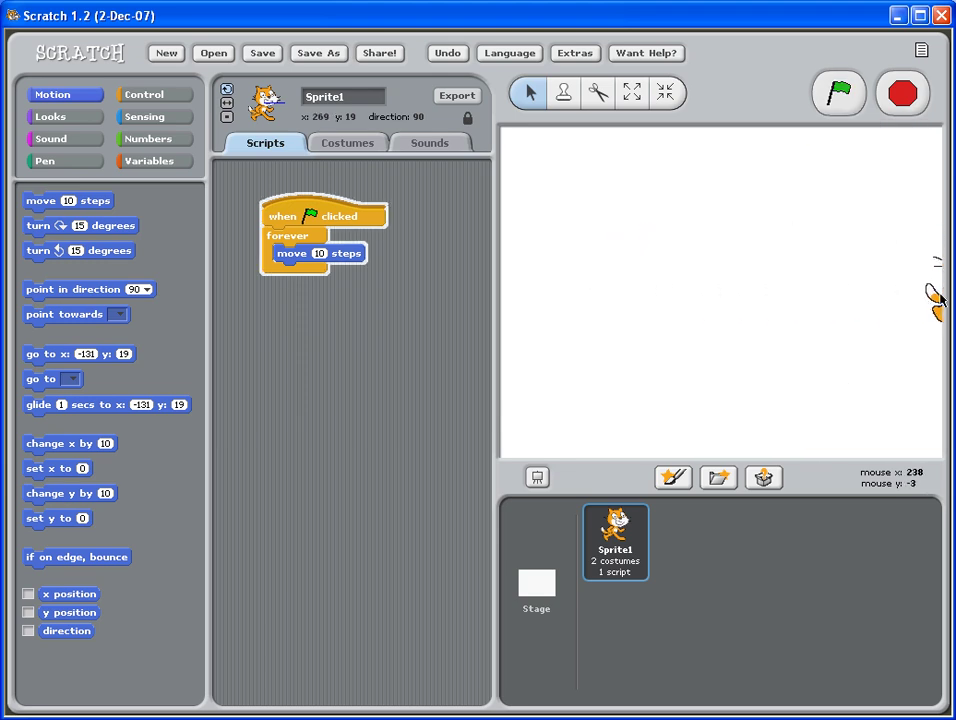
click(838, 93)
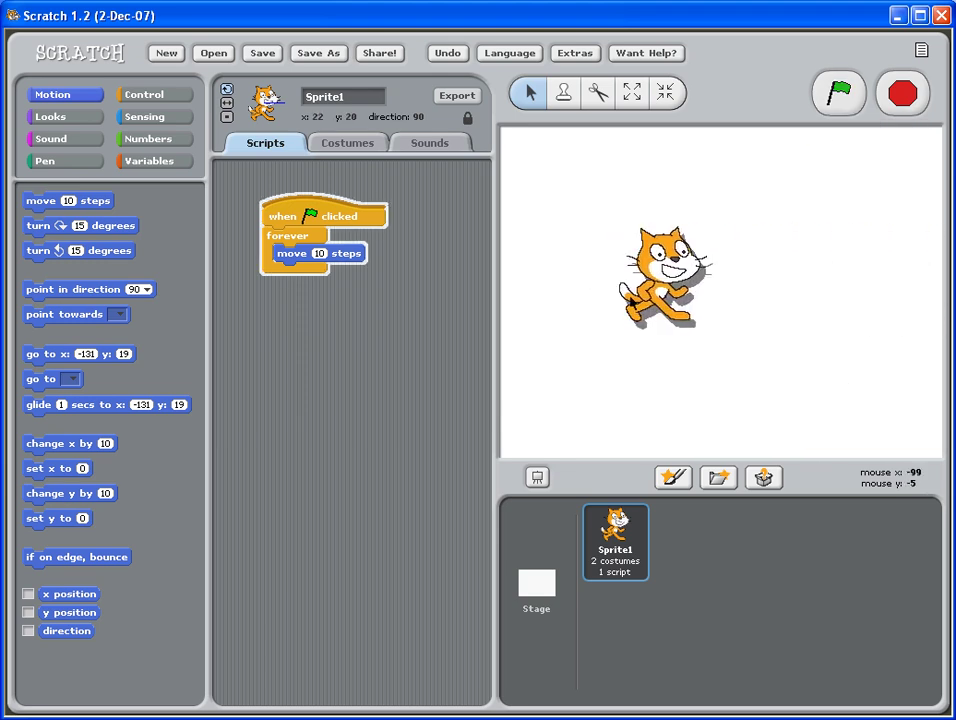
click(838, 93)
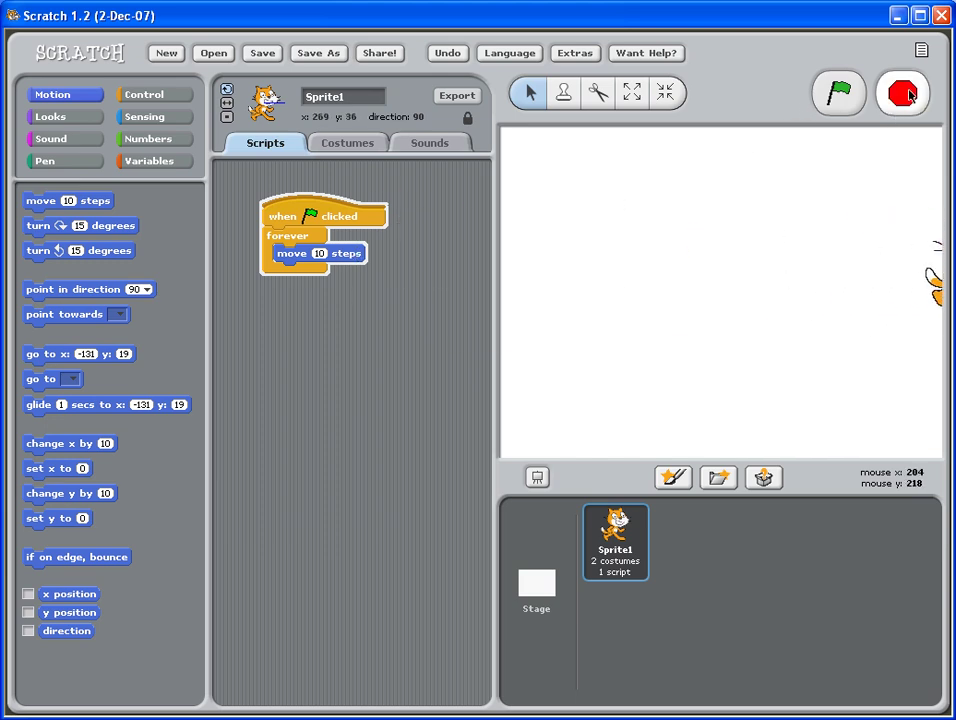
click(902, 93)
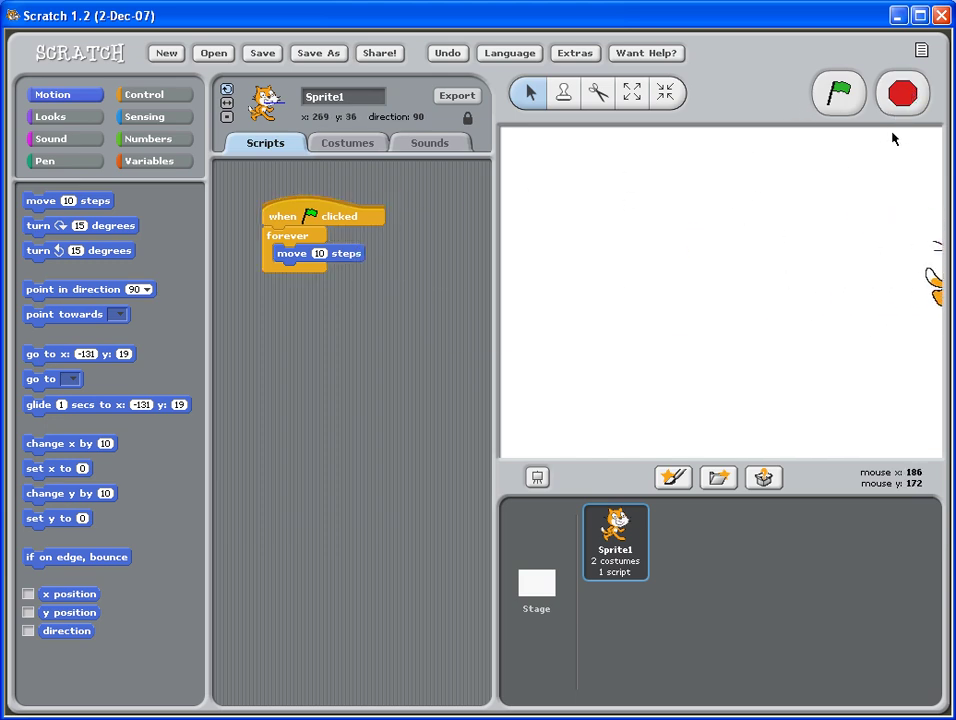
mouse_move(932, 279)
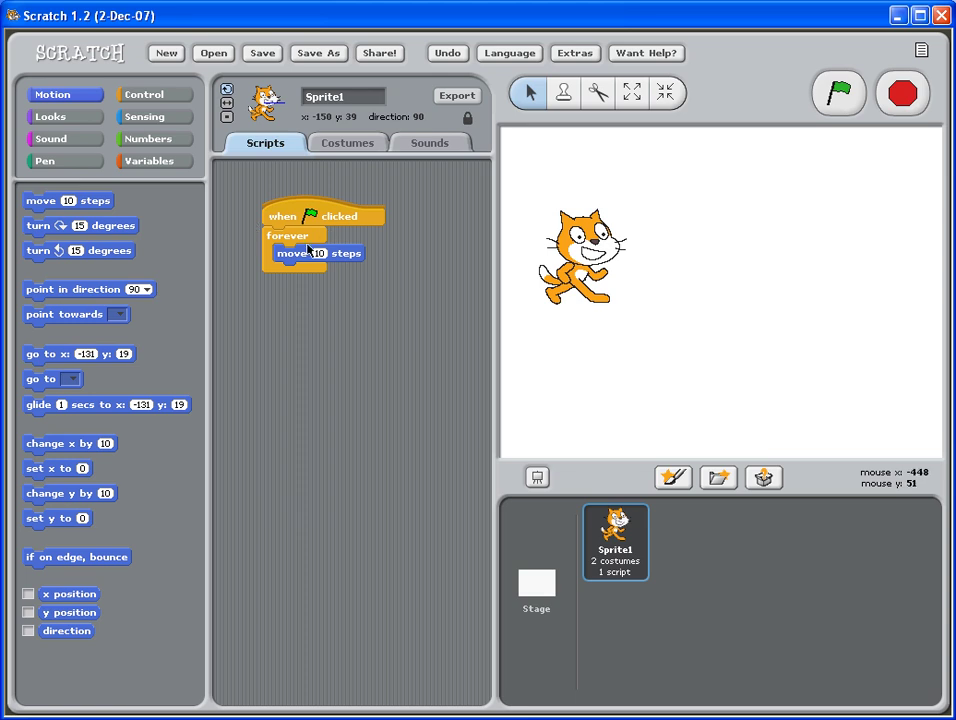
mouse_move(305, 208)
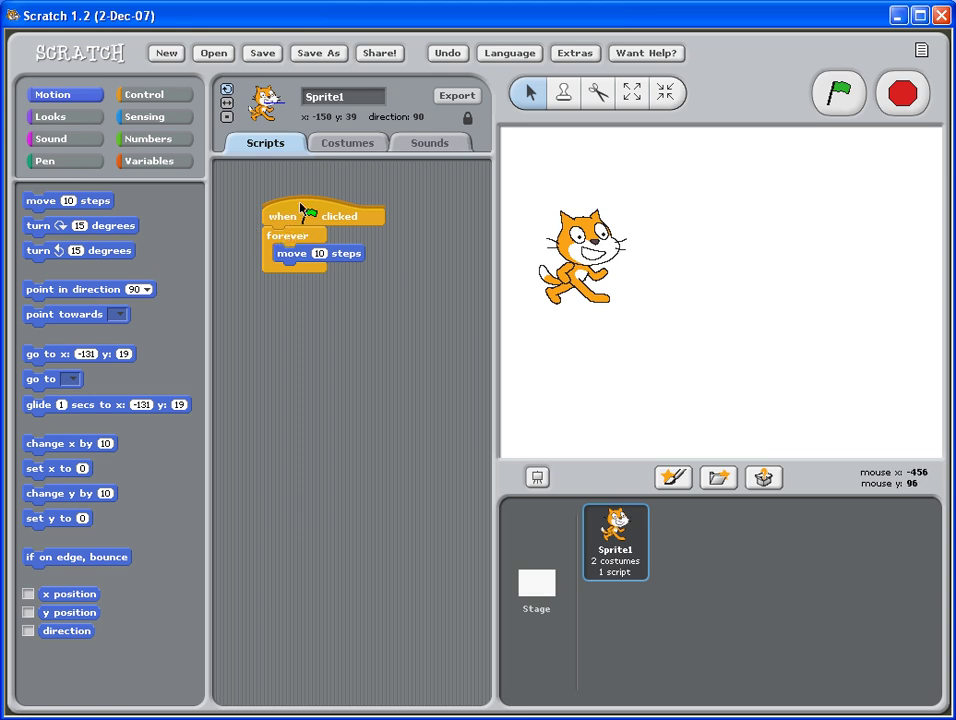
mouse_move(135, 94)
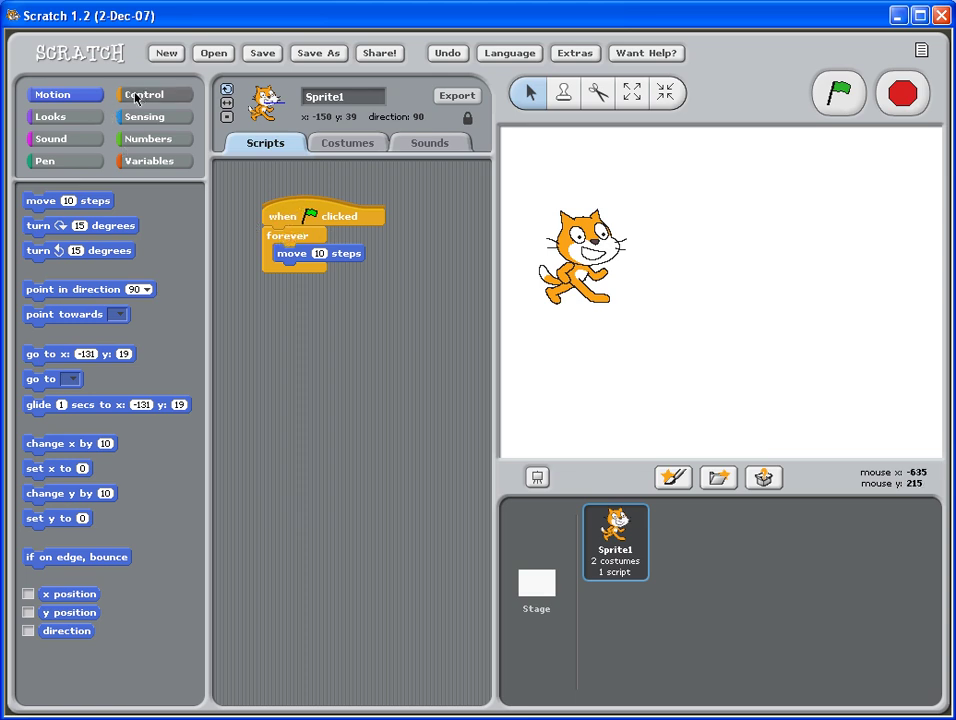
mouse_move(303, 235)
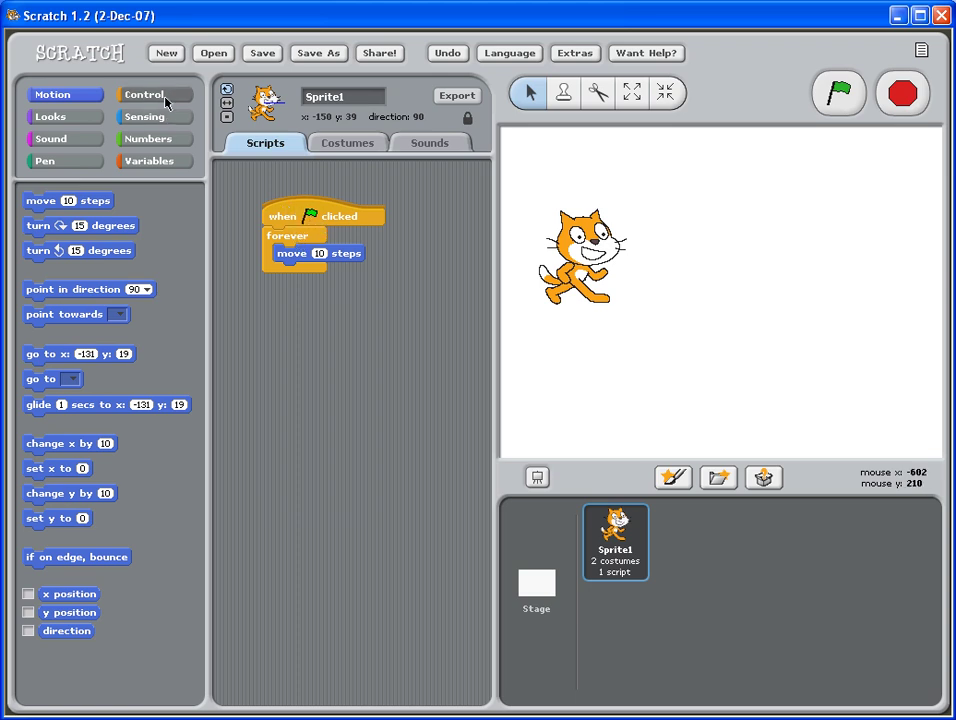
Insert a 'wait 1 secs' block into the forever loop above 'move 10 steps'.
click(143, 94)
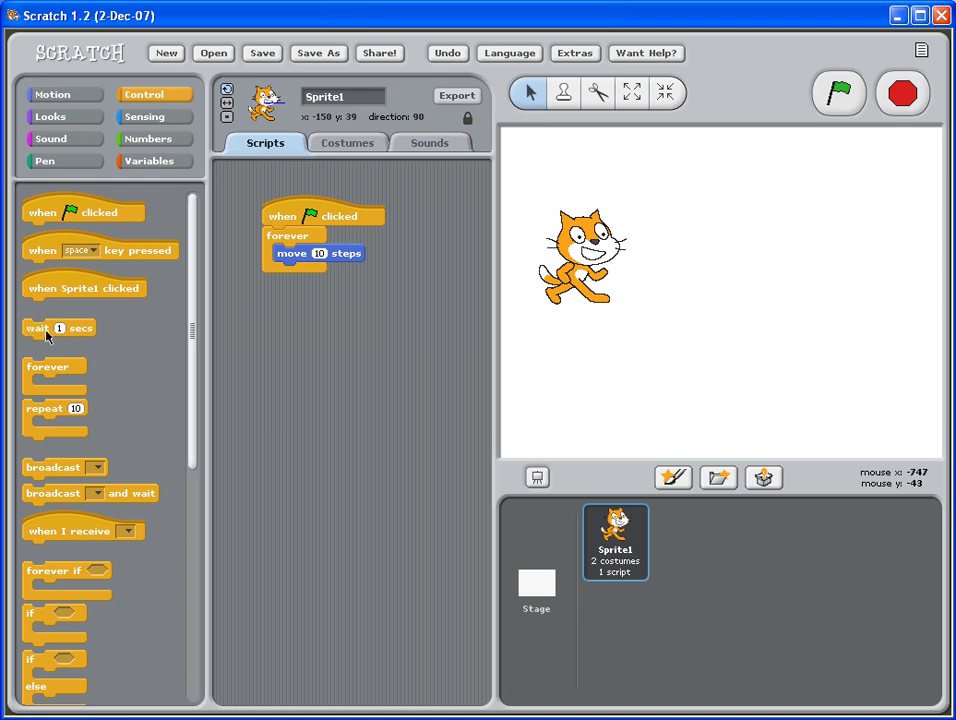
drag(57, 327, 287, 317)
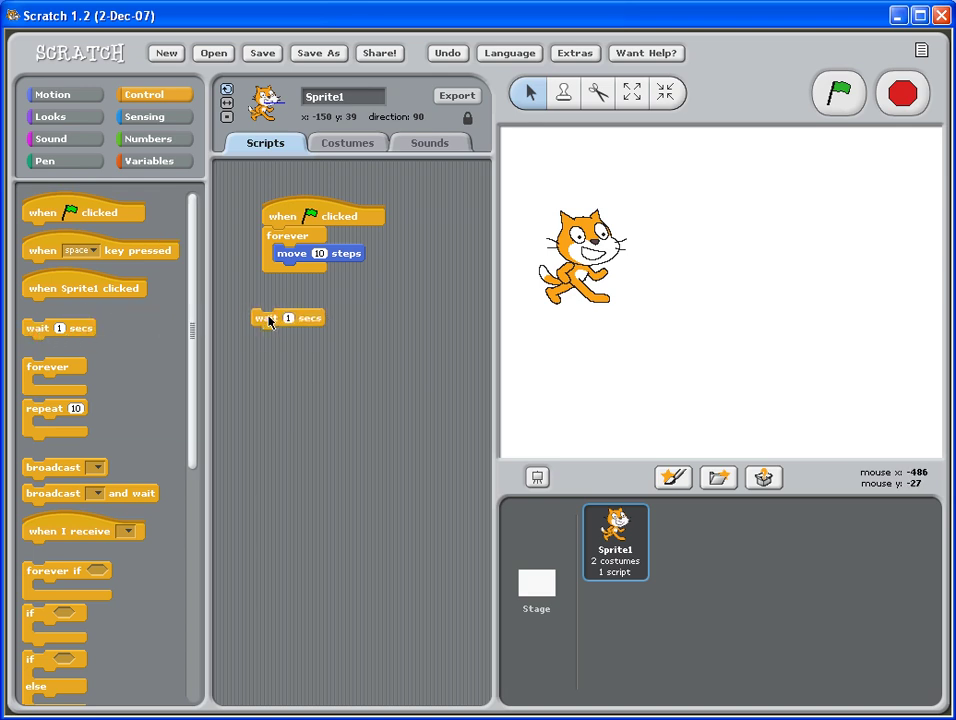
drag(270, 317, 300, 254)
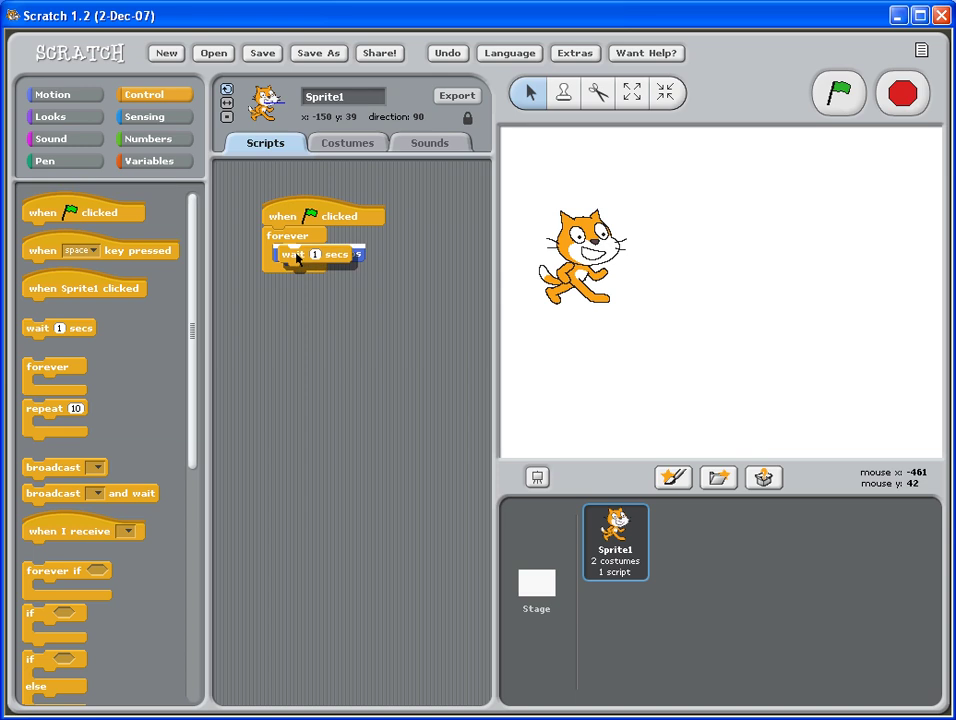
drag(55, 370, 315, 272)
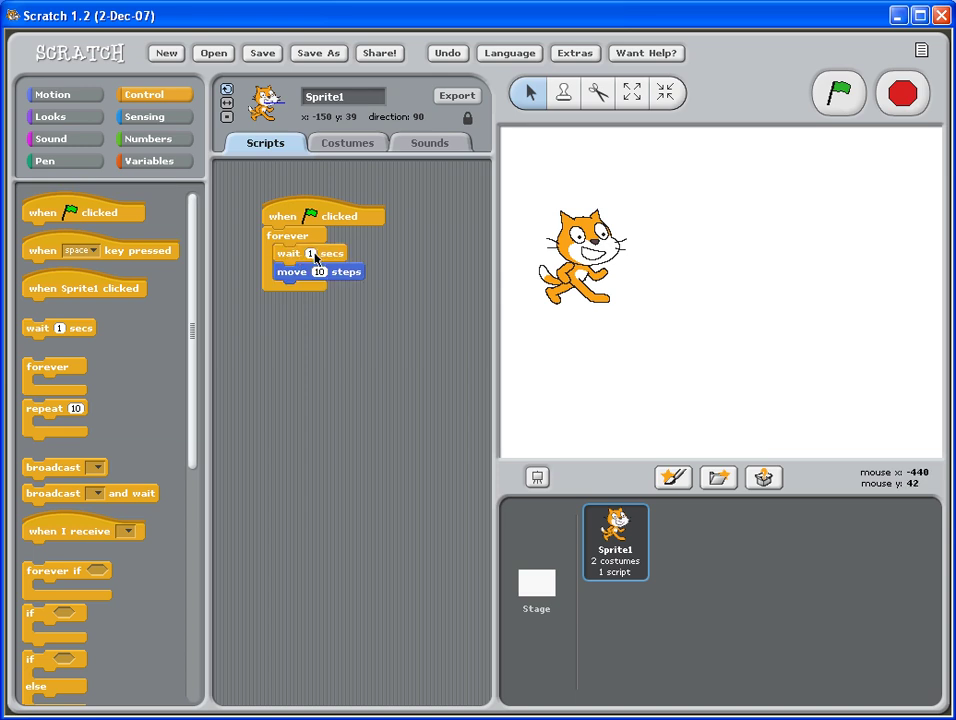
mouse_move(839, 93)
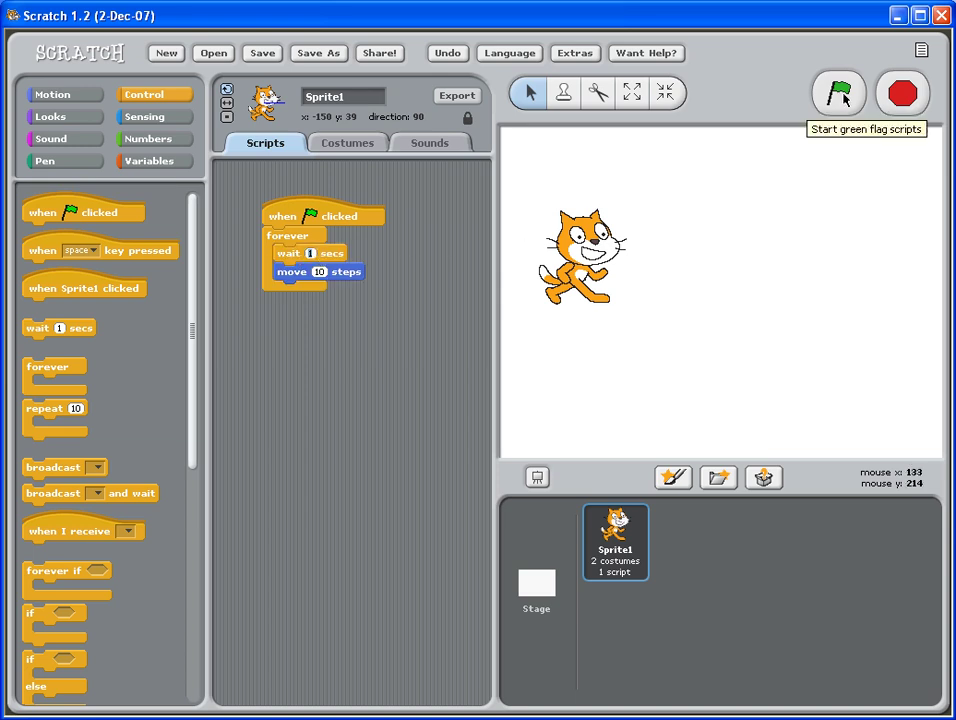
mouse_move(287, 258)
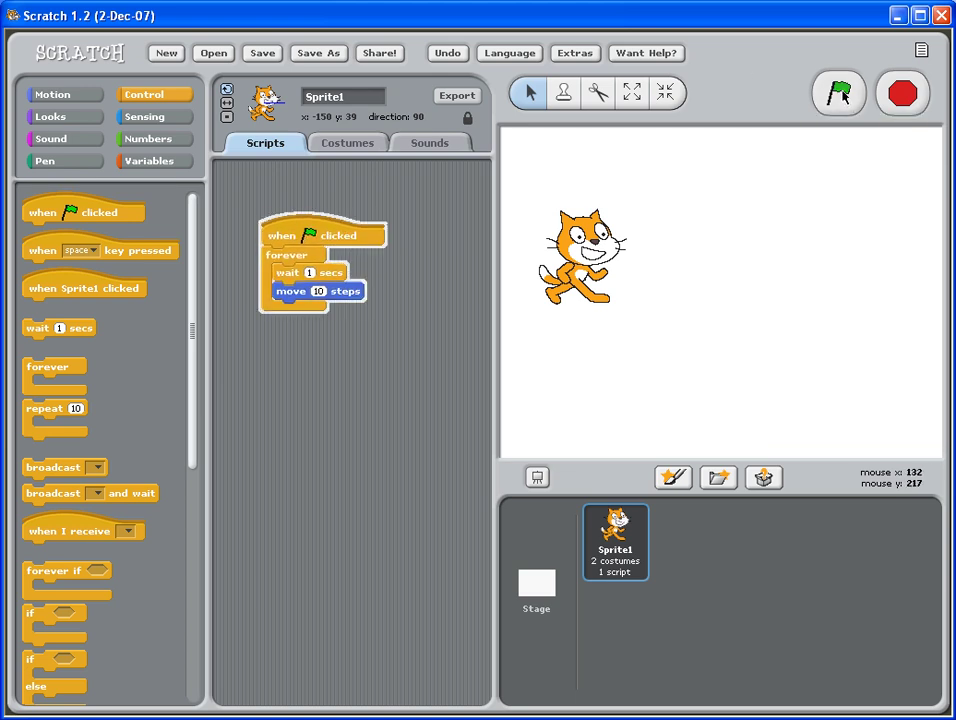
Start the green-flag script and watch the cat step right once per second.
click(838, 93)
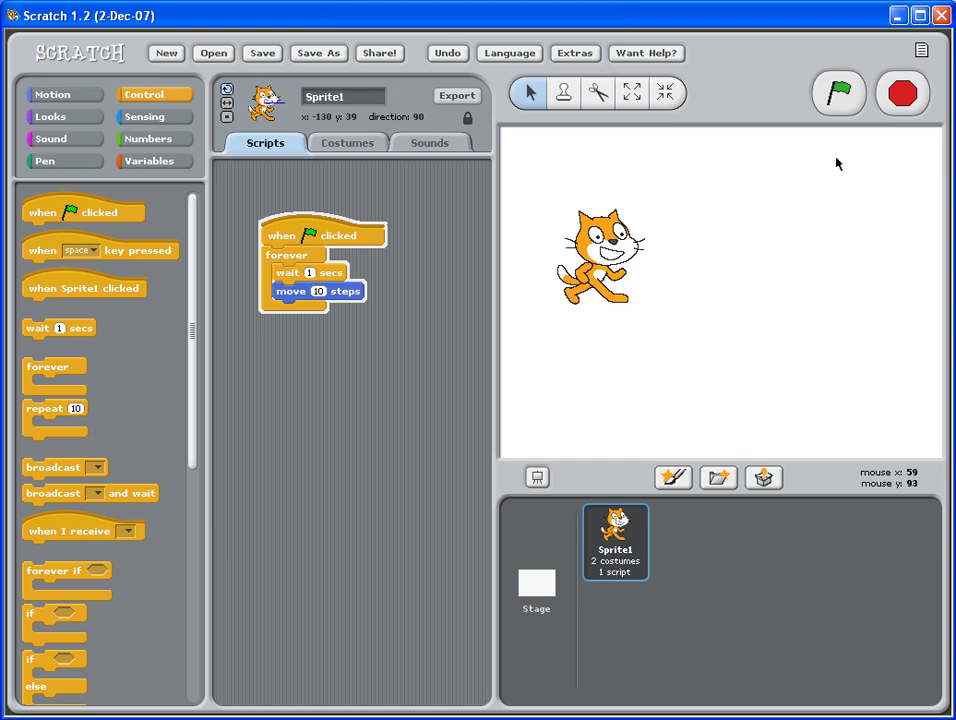
mouse_move(903, 93)
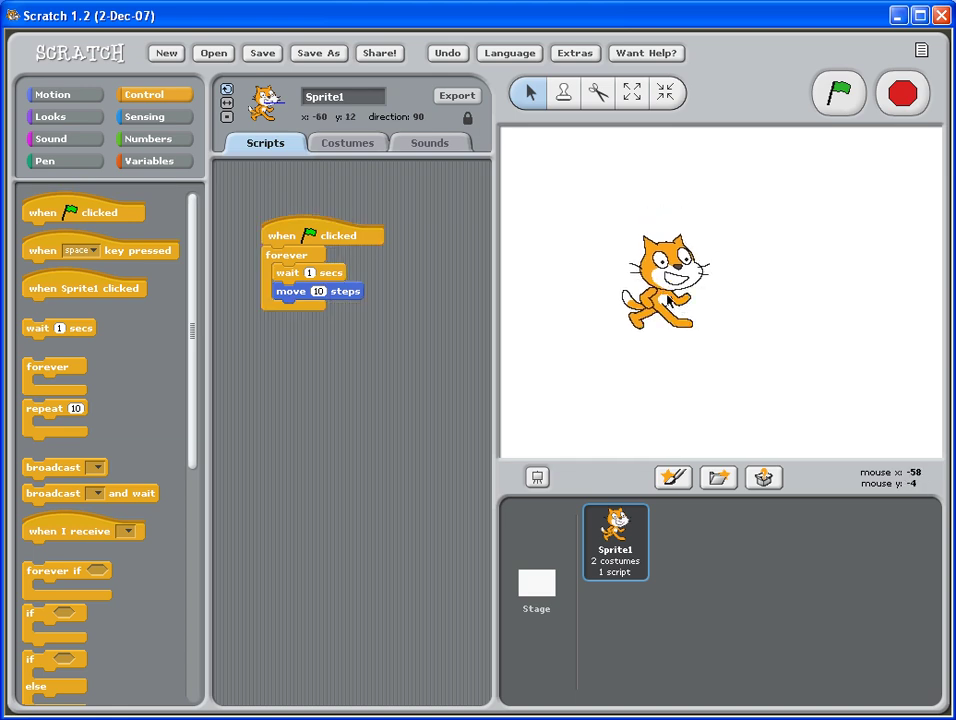
mouse_move(475, 285)
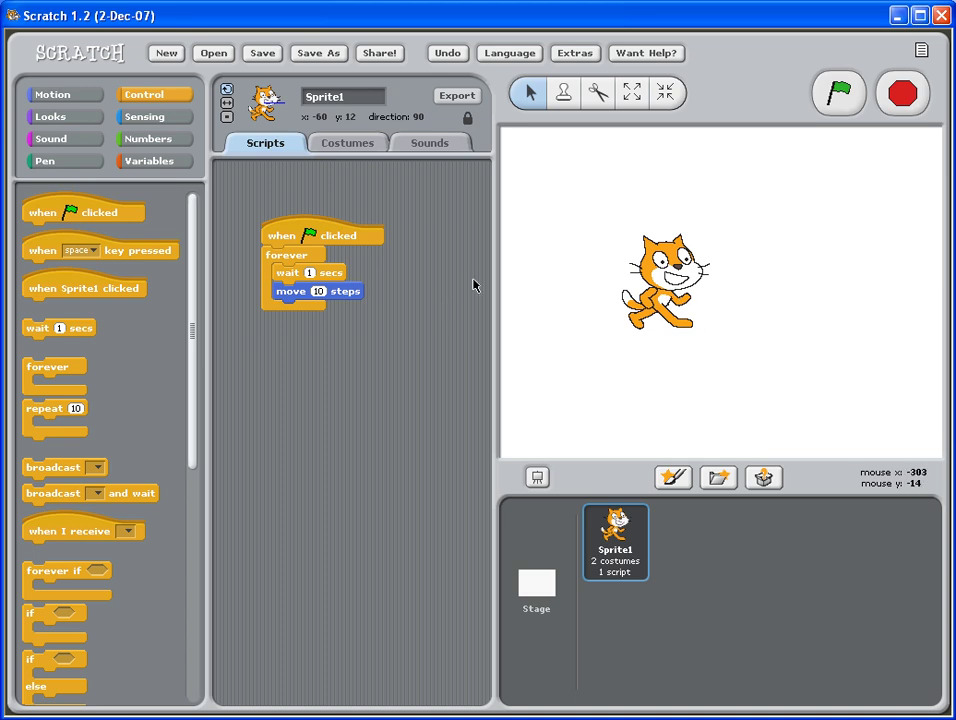
mouse_move(685, 310)
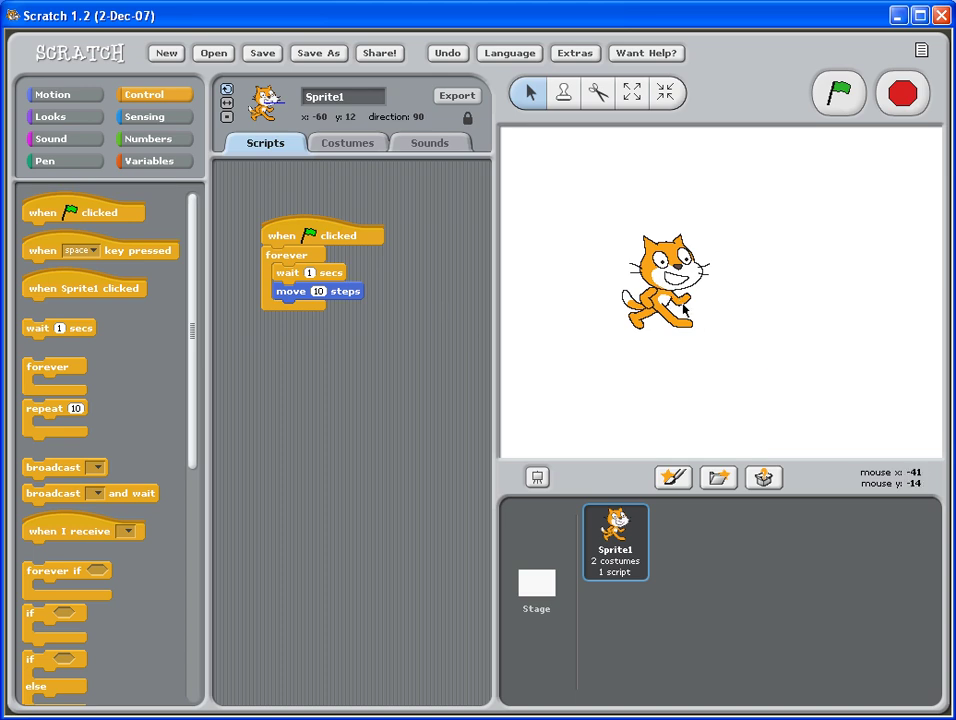
mouse_move(678, 308)
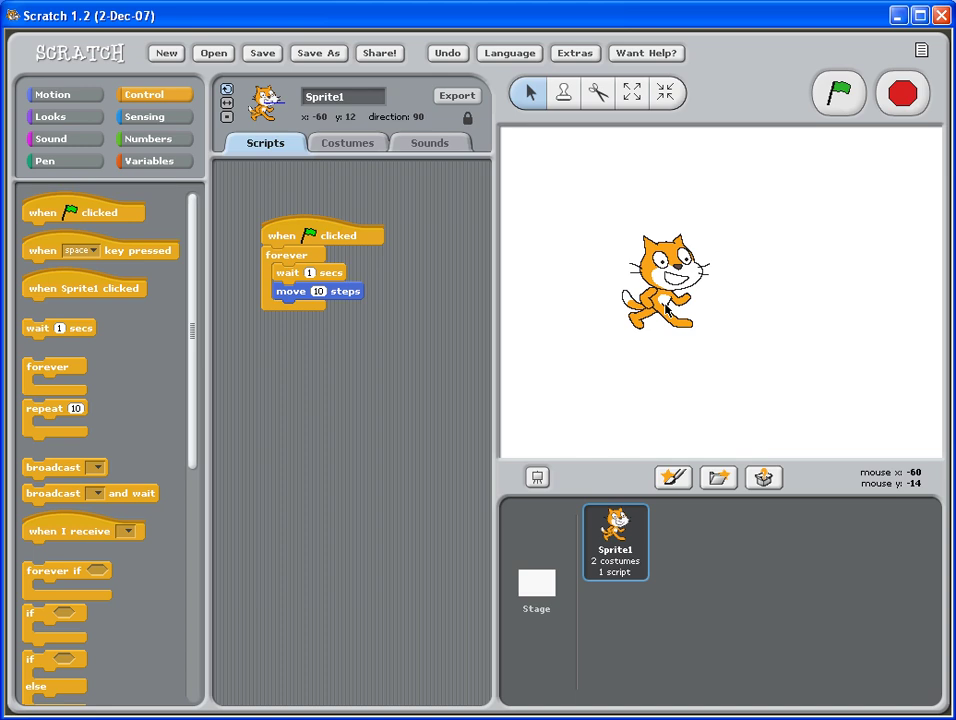
mouse_move(278, 171)
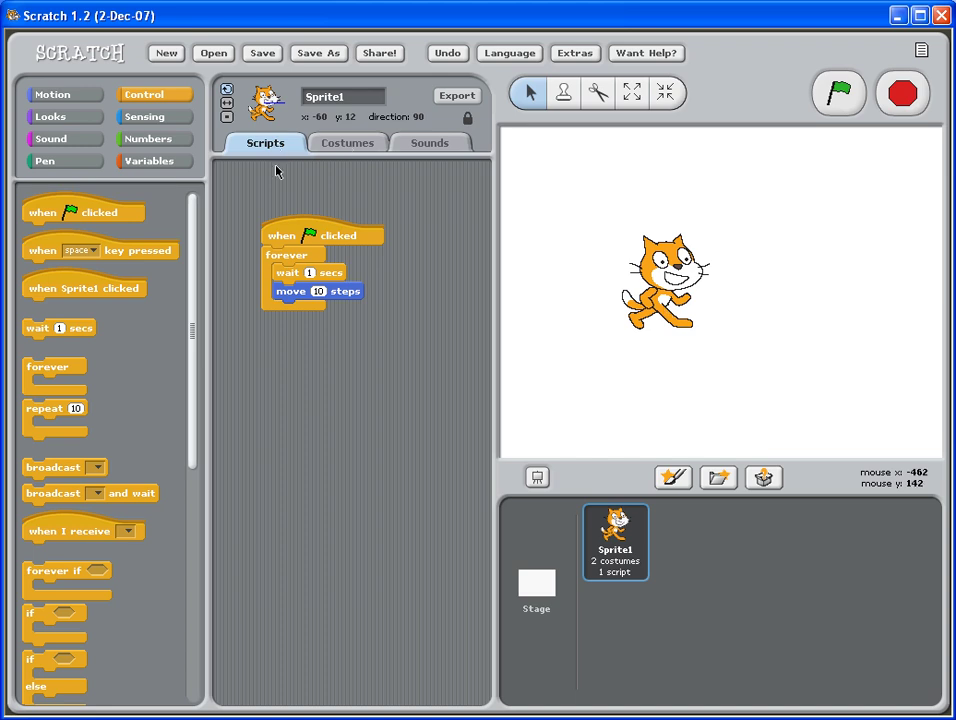
click(347, 142)
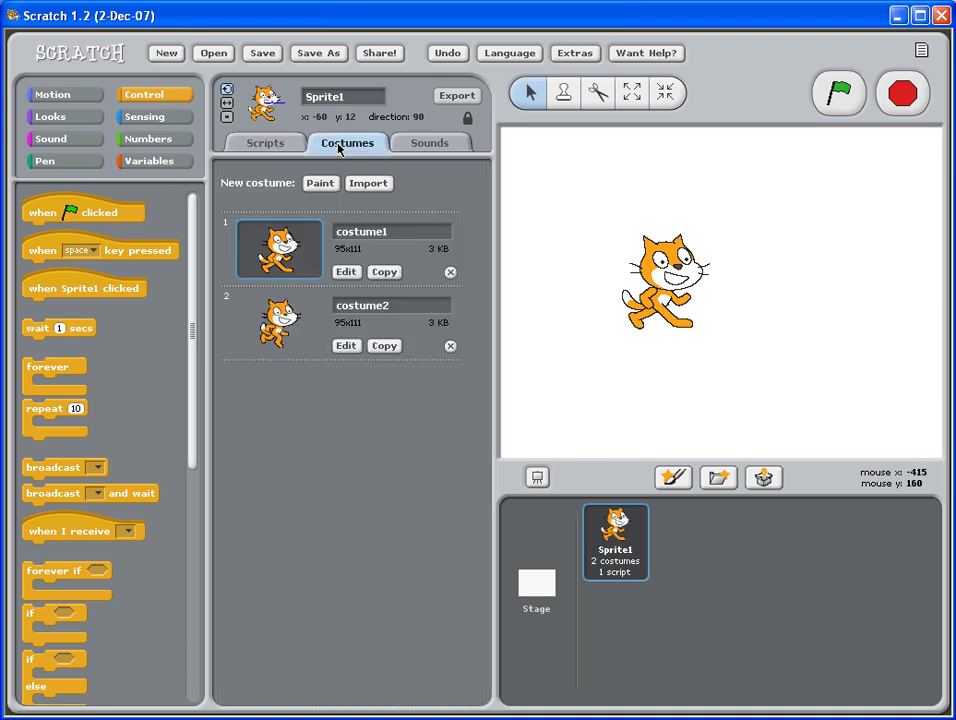
click(265, 142)
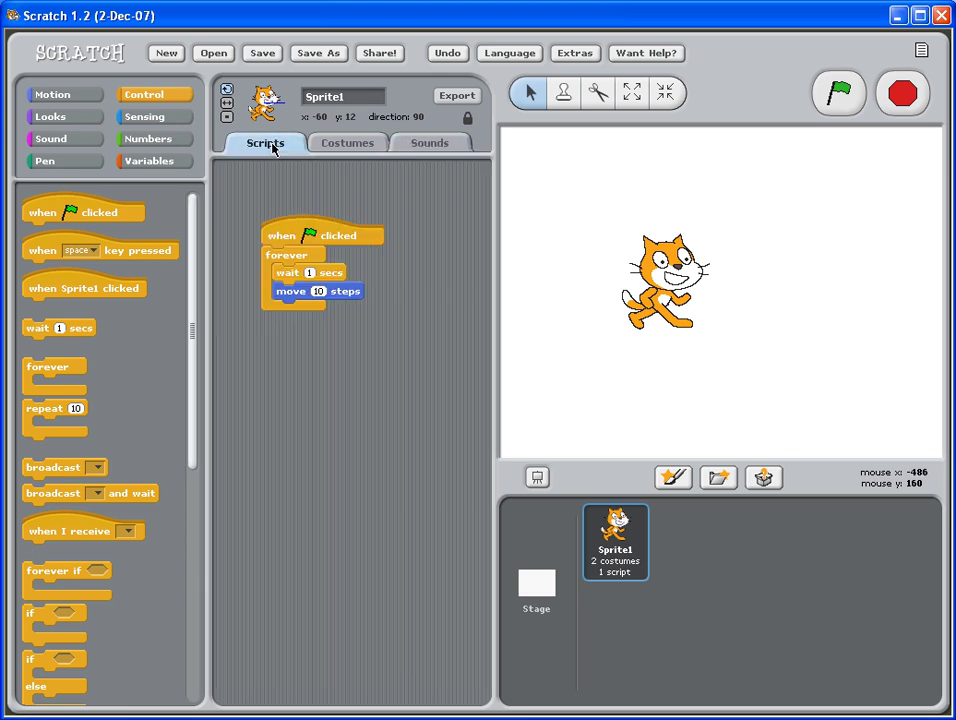
mouse_move(283, 212)
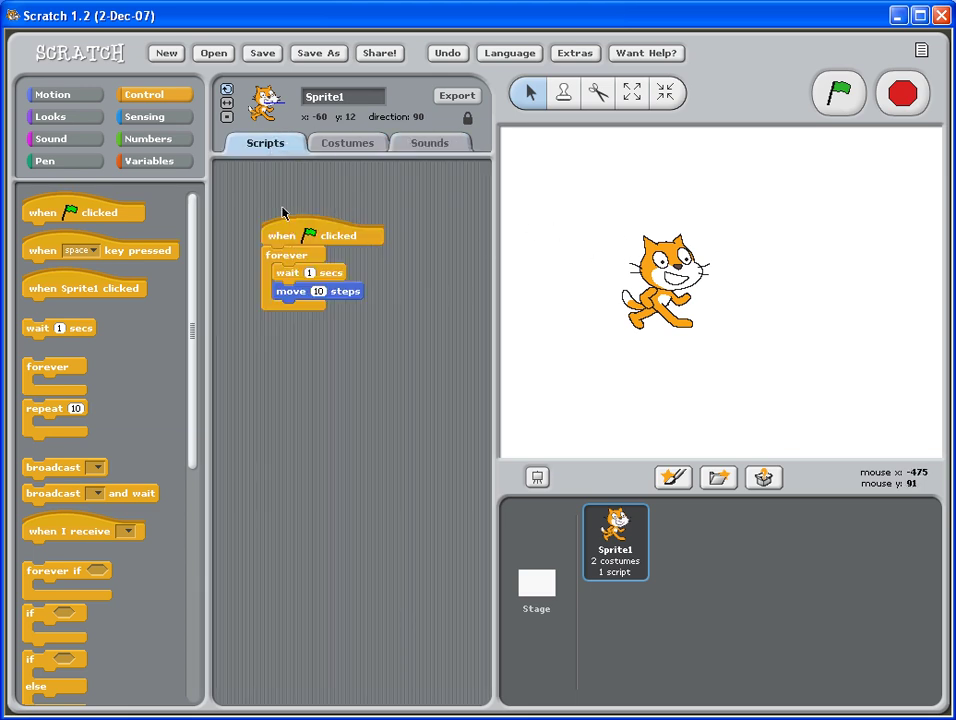
mouse_move(327, 218)
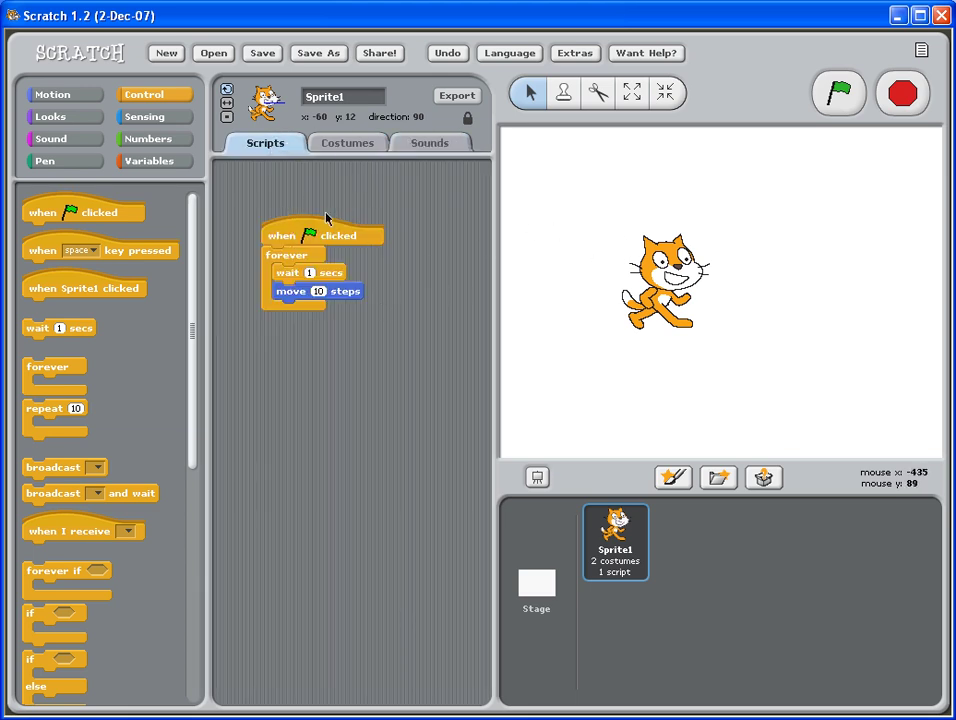
click(347, 142)
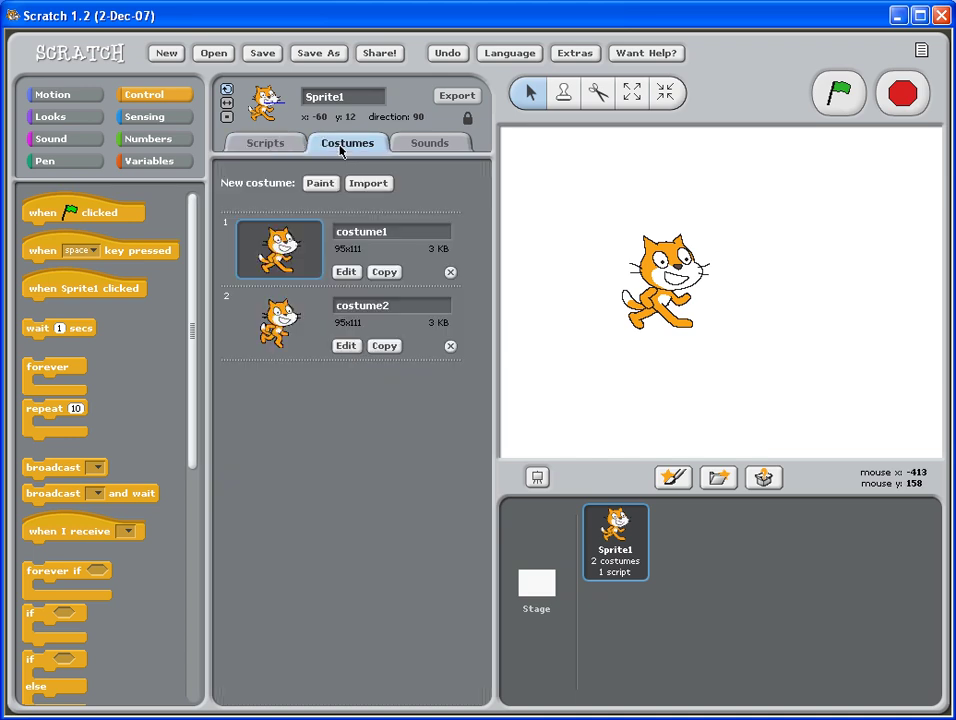
click(430, 142)
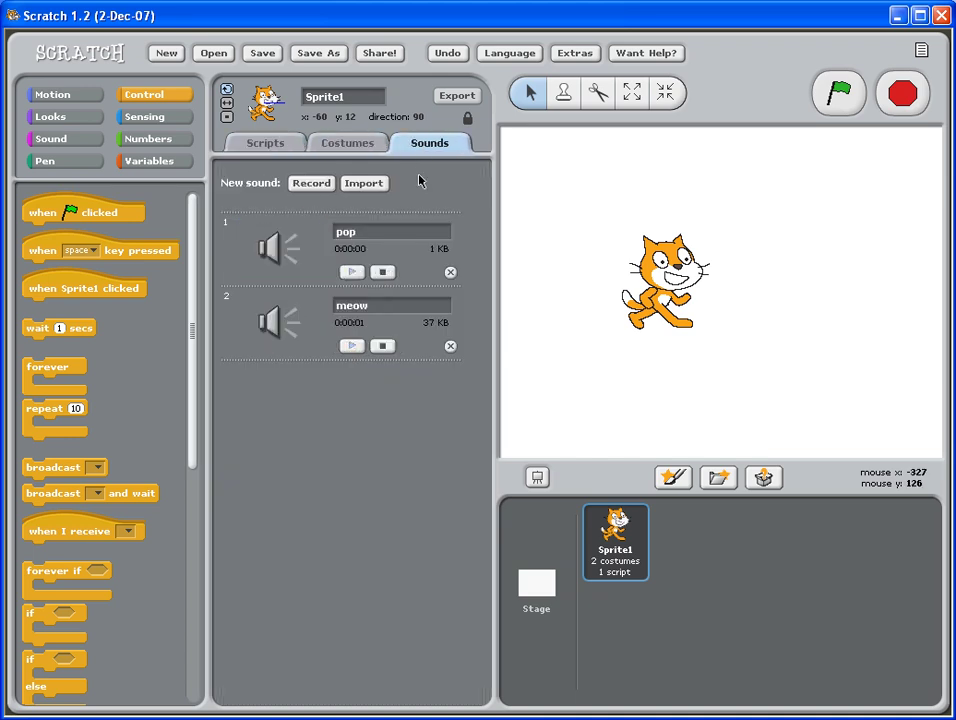
mouse_move(266, 143)
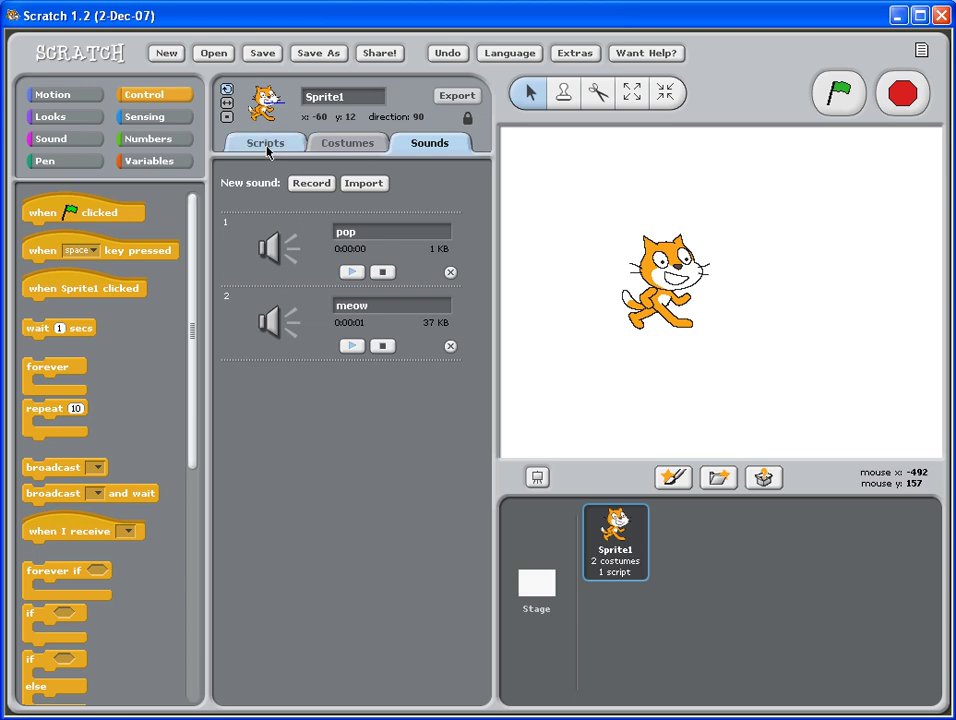
click(265, 142)
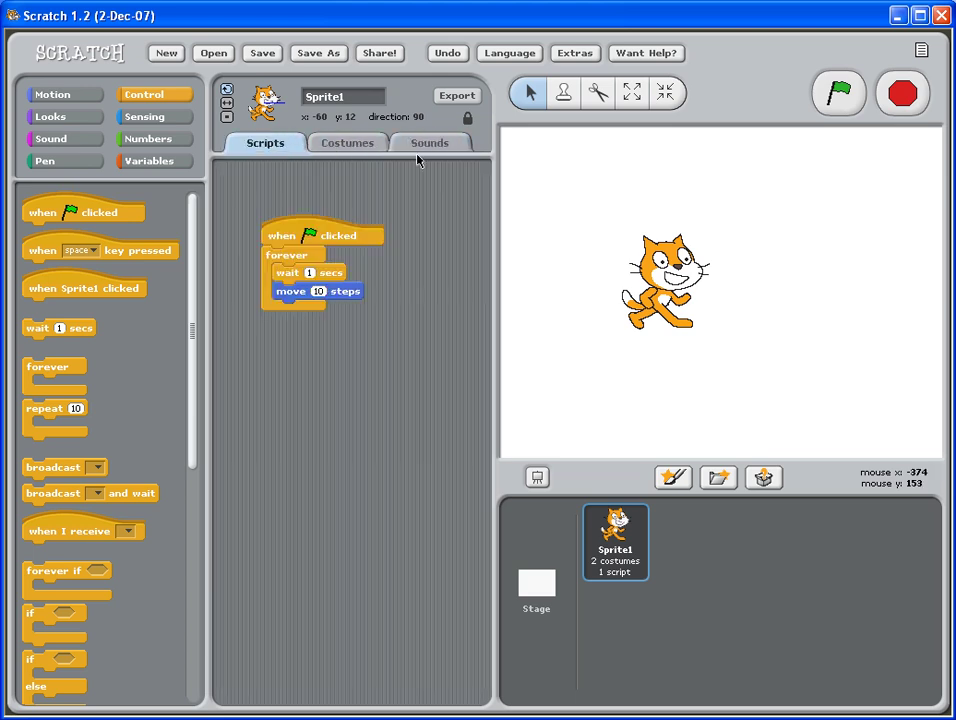
mouse_move(358, 260)
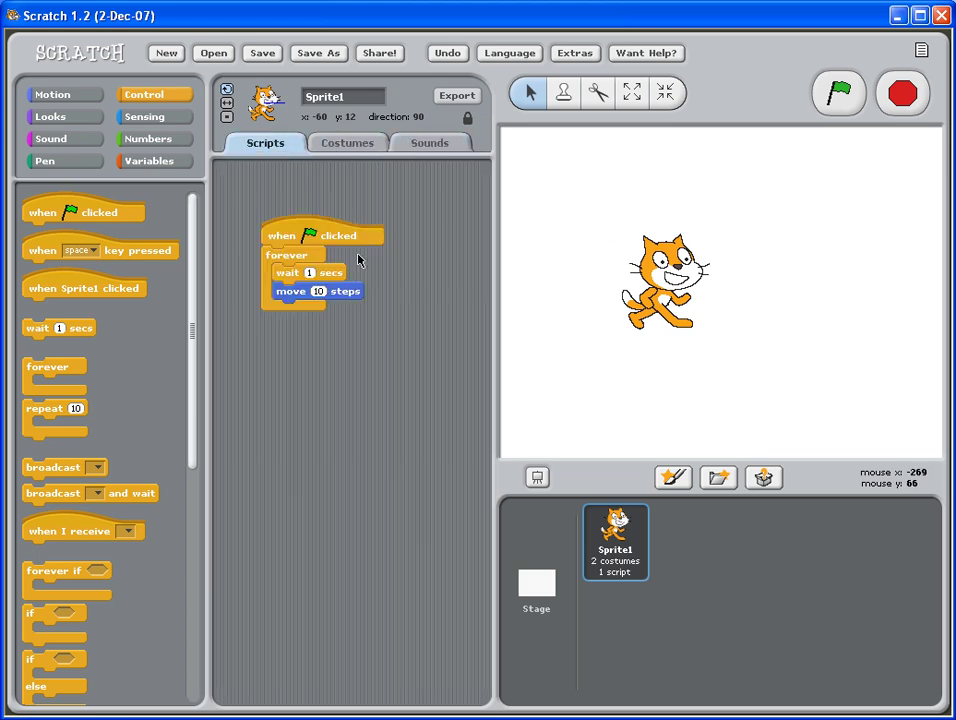
In the Costumes tab, switch the cat to costume2, then back to costume1.
click(347, 142)
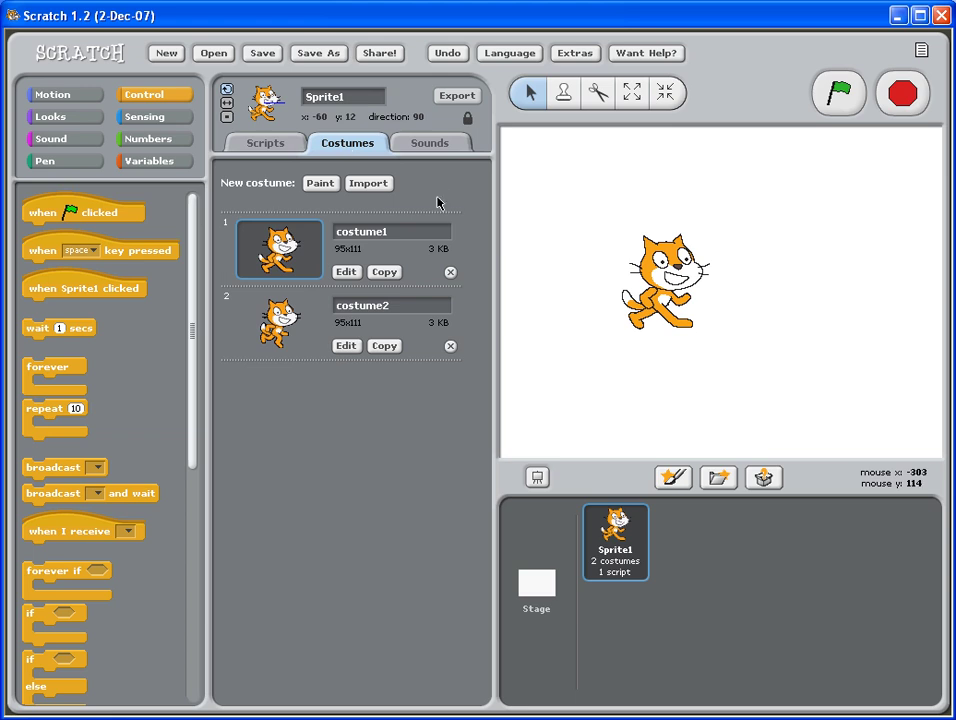
click(278, 323)
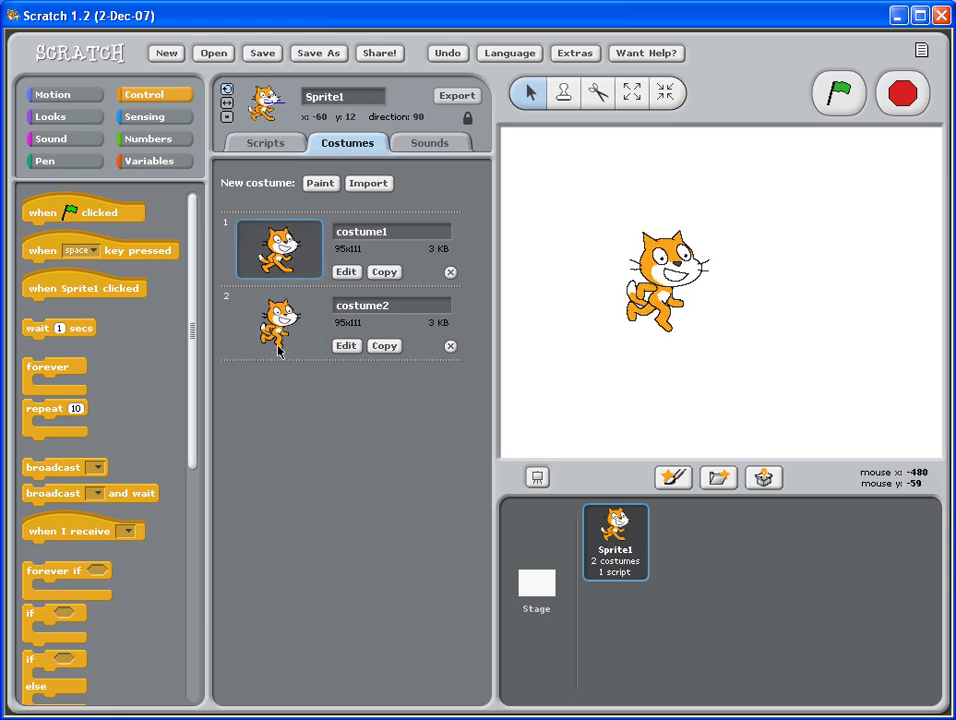
click(279, 322)
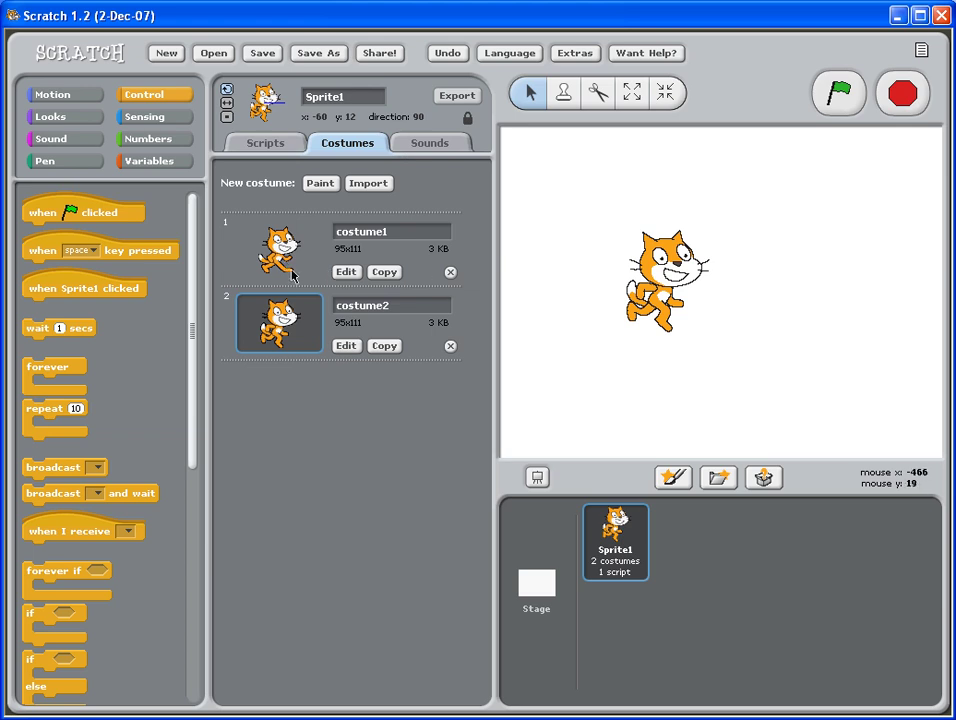
click(280, 249)
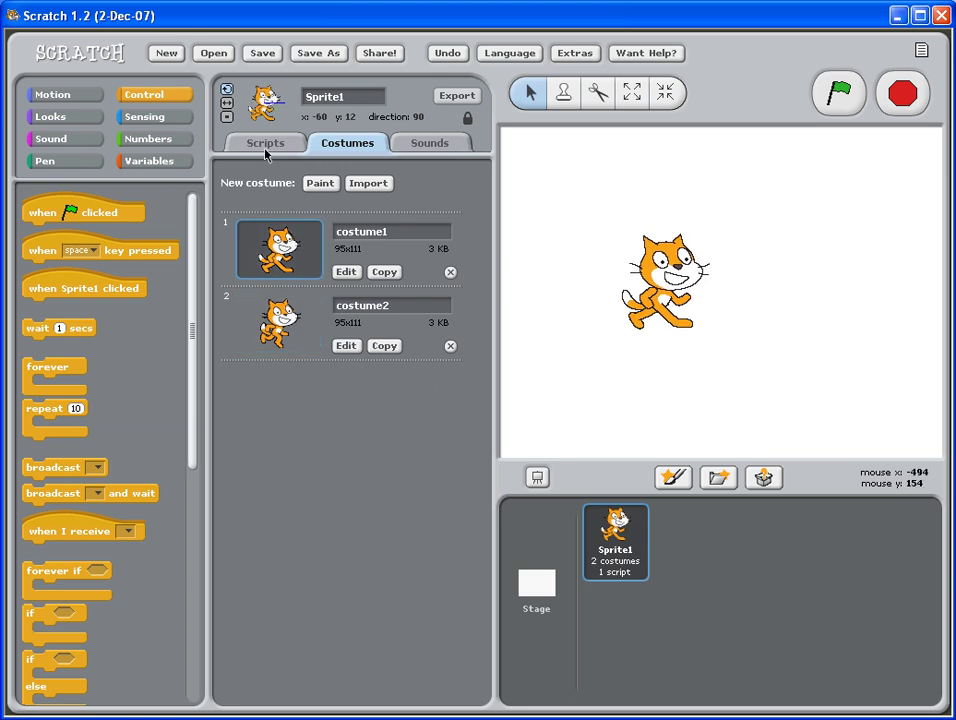
Attach a Looks 'next costume' block below 'move 10 steps', then check the costumes.
click(265, 142)
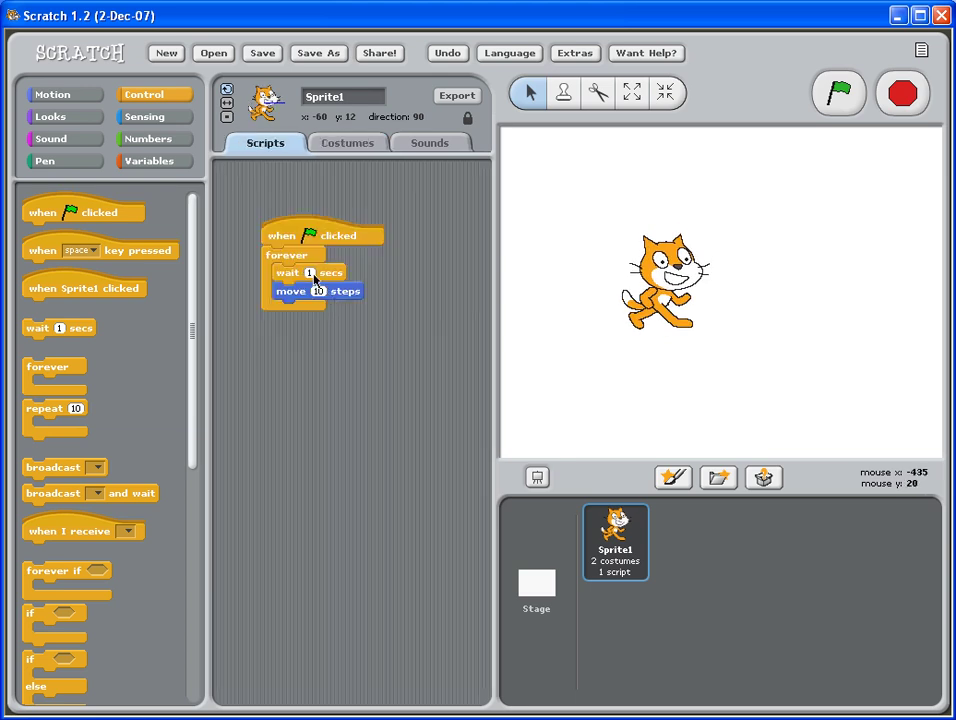
mouse_move(290, 302)
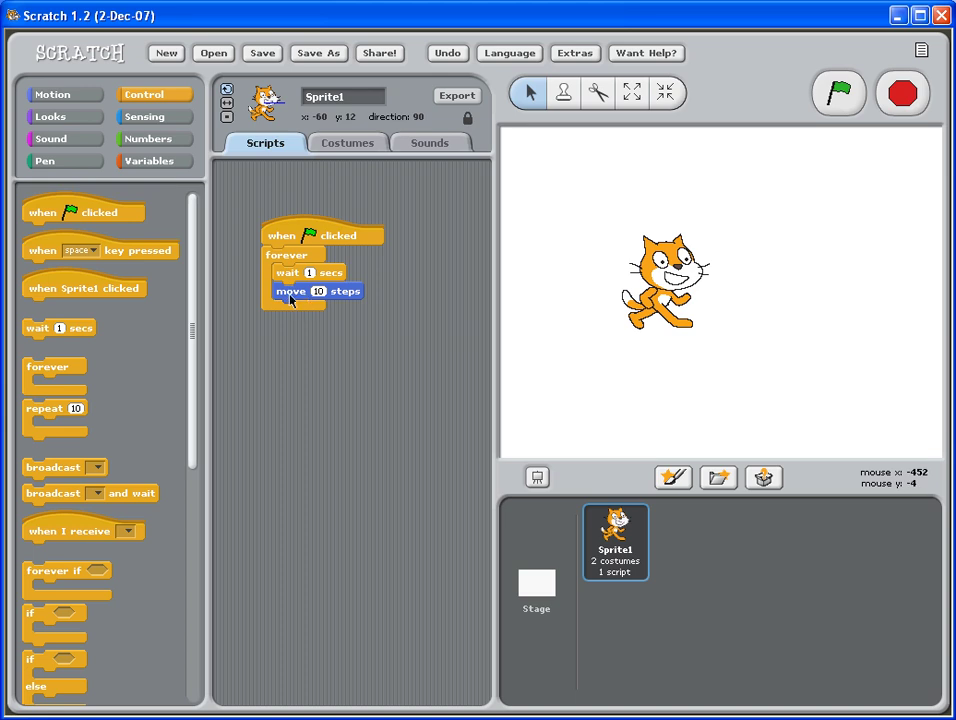
mouse_move(300, 296)
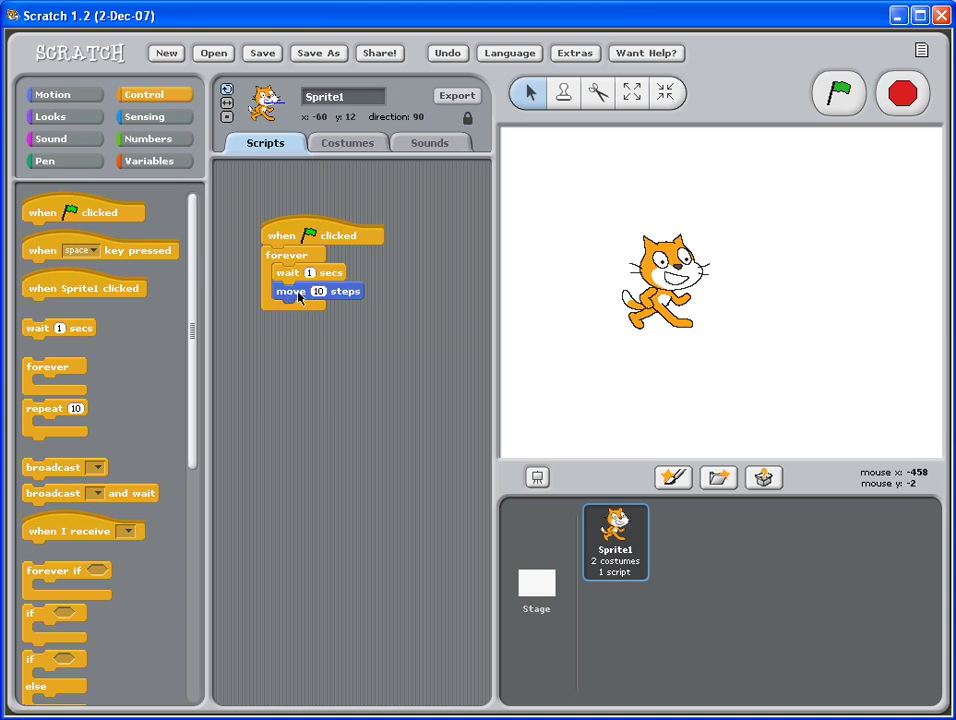
mouse_move(288, 298)
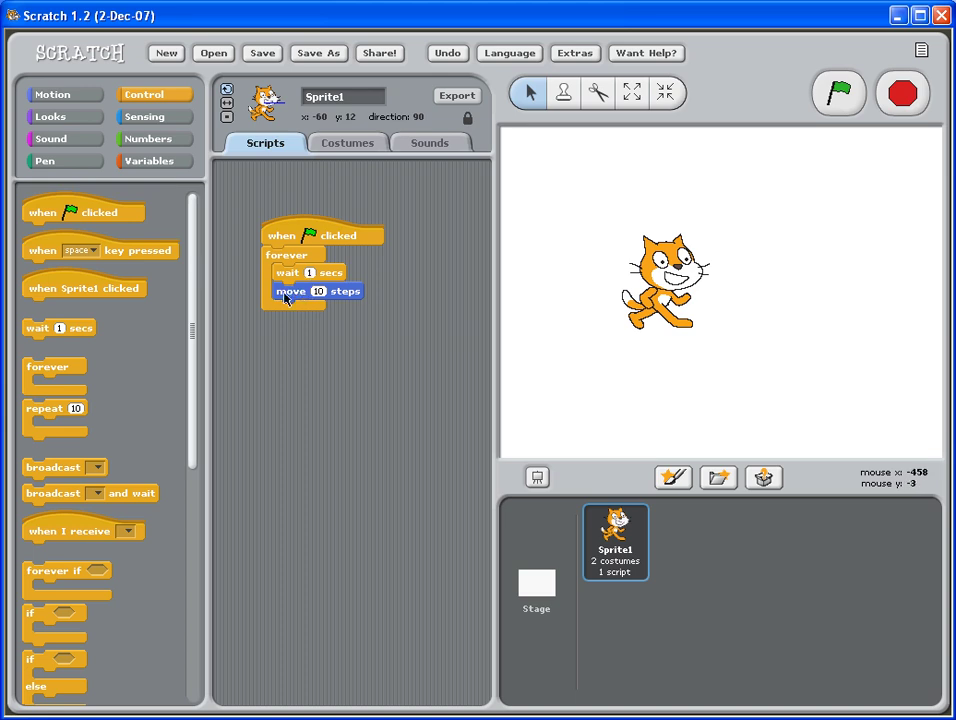
mouse_move(293, 295)
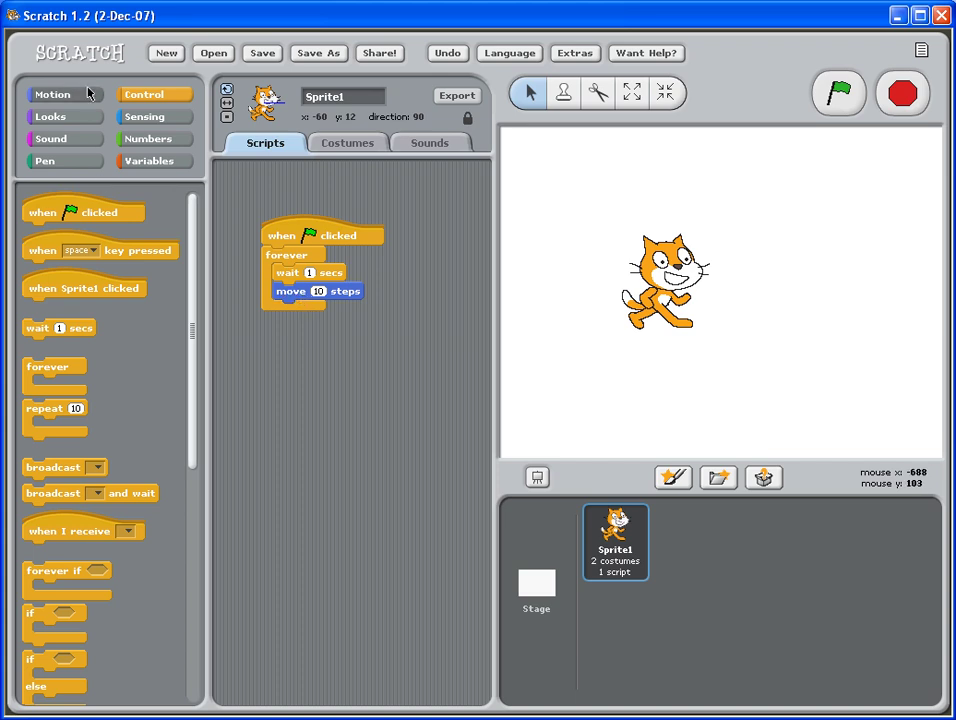
click(50, 116)
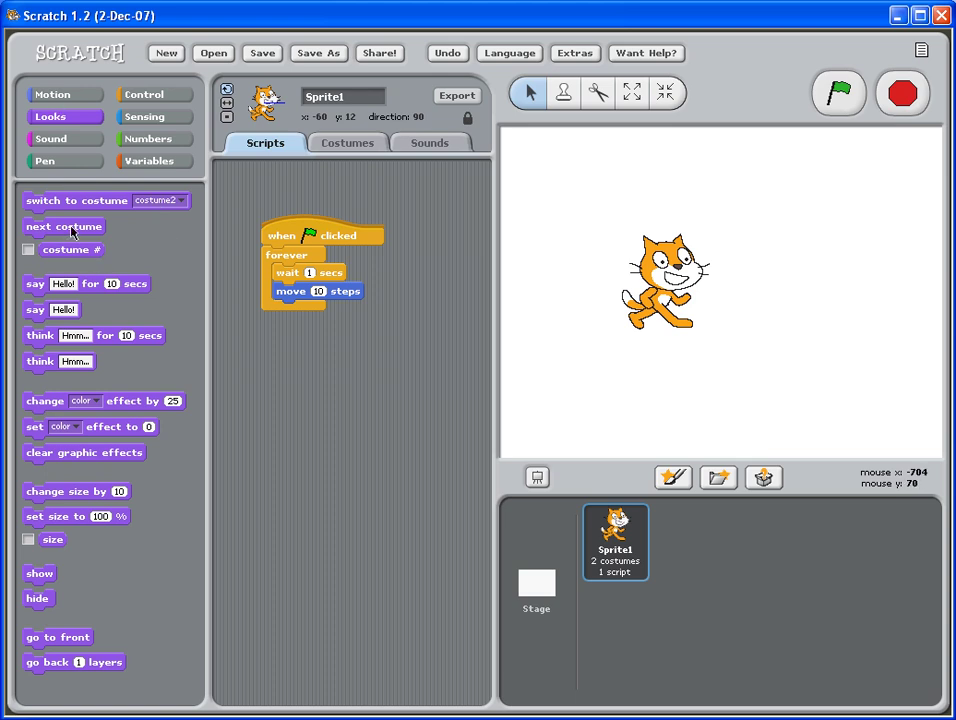
drag(63, 226, 295, 290)
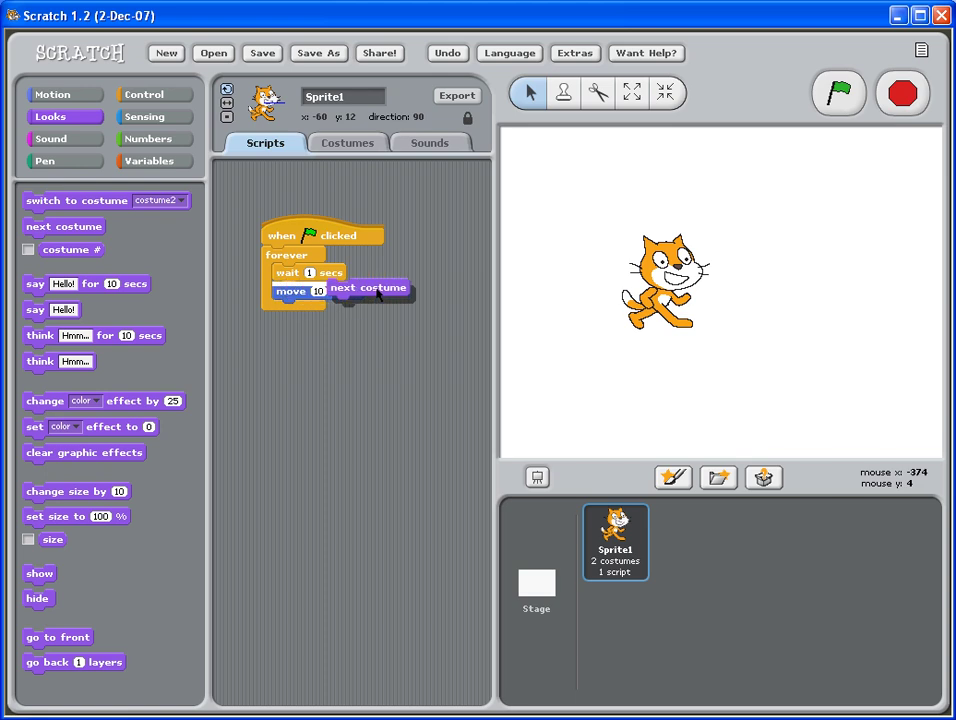
drag(368, 288, 357, 306)
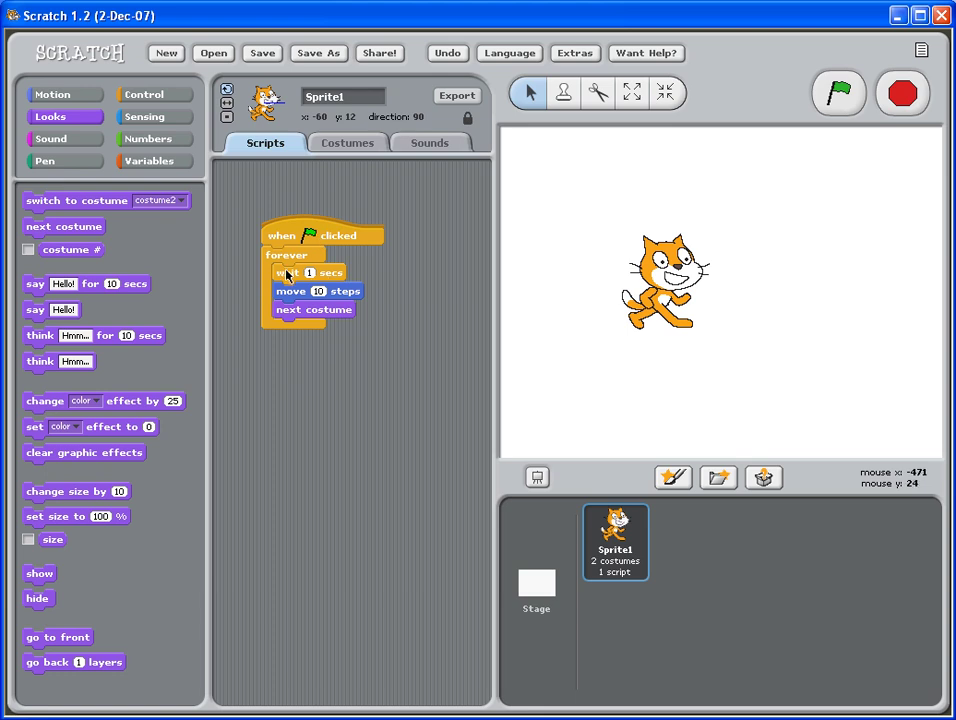
mouse_move(295, 310)
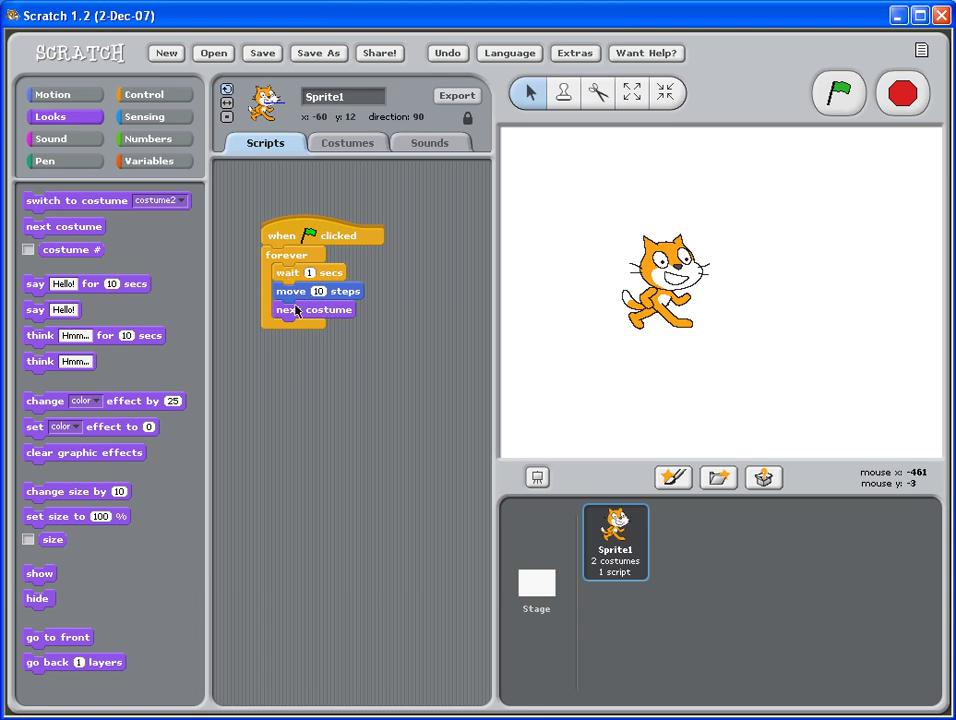
mouse_move(360, 150)
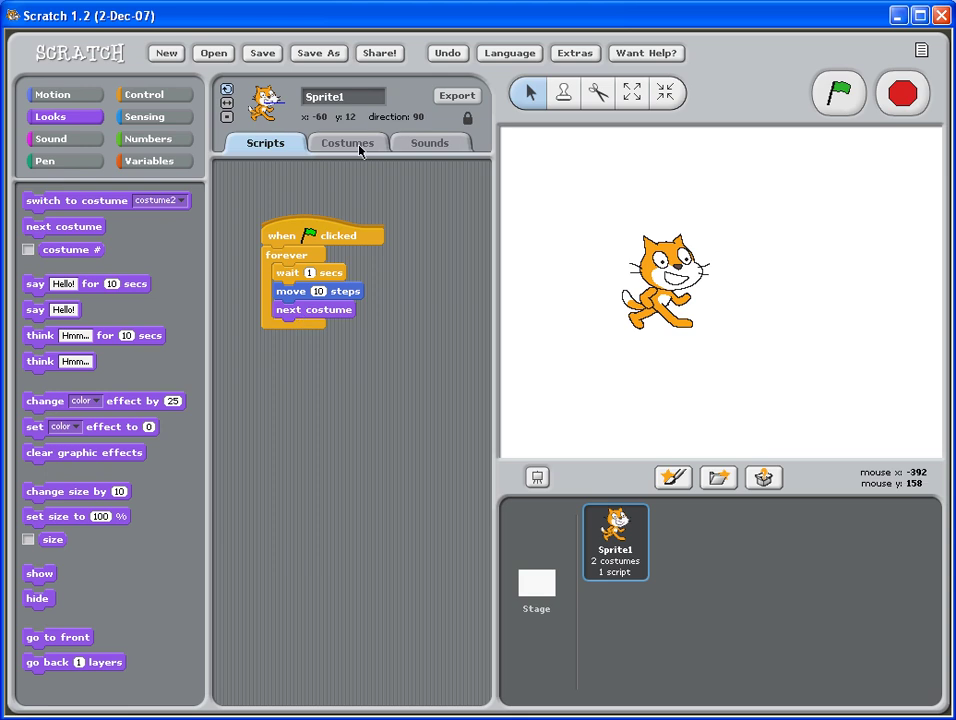
click(347, 142)
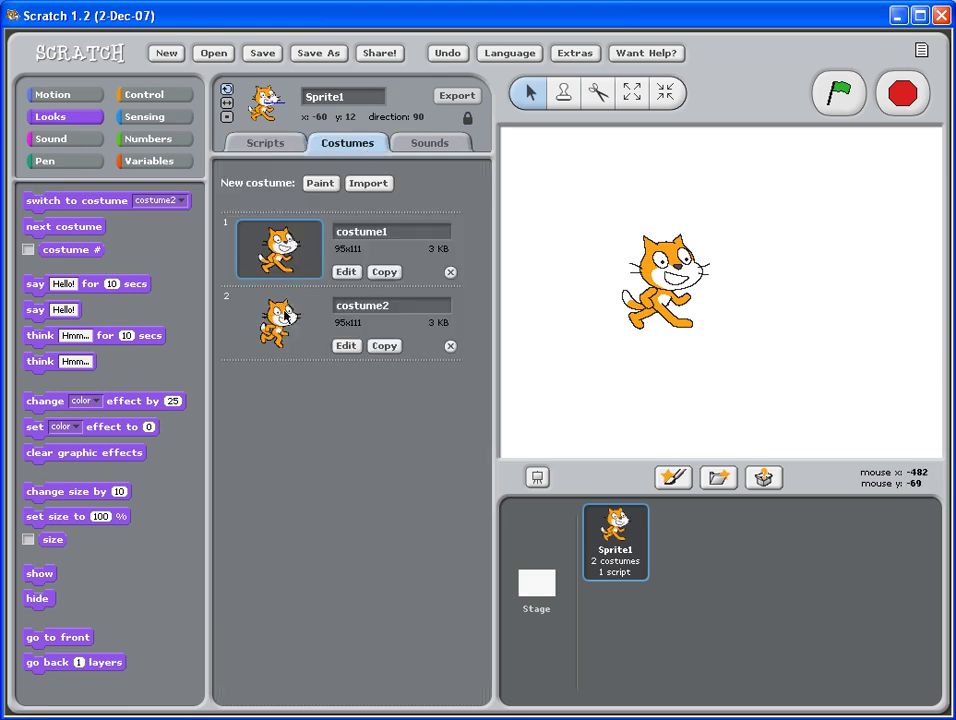
mouse_move(270, 270)
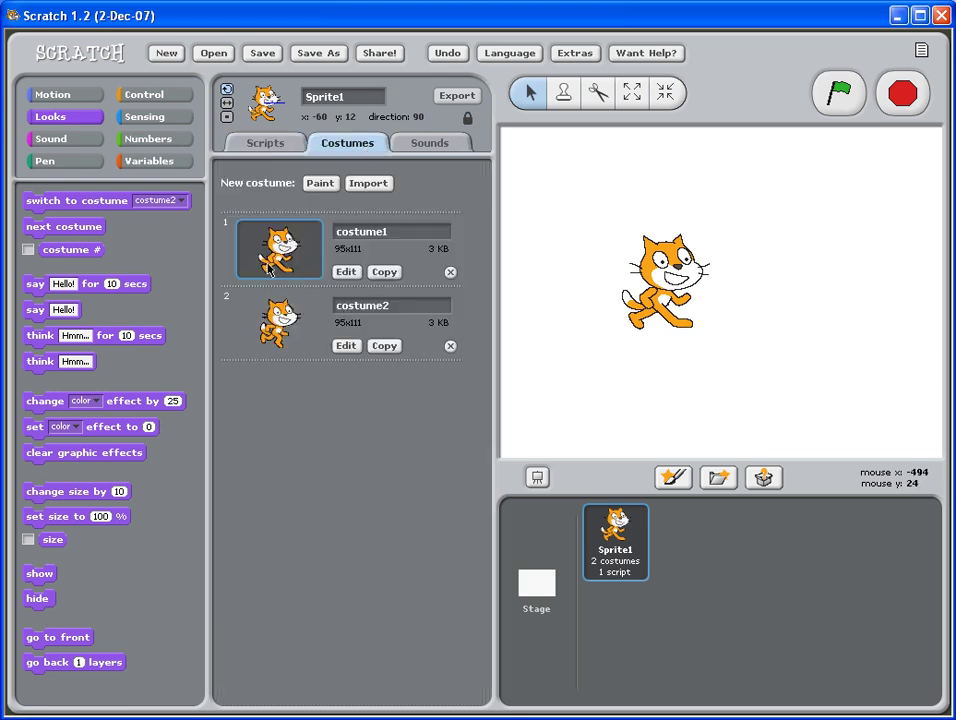
click(265, 142)
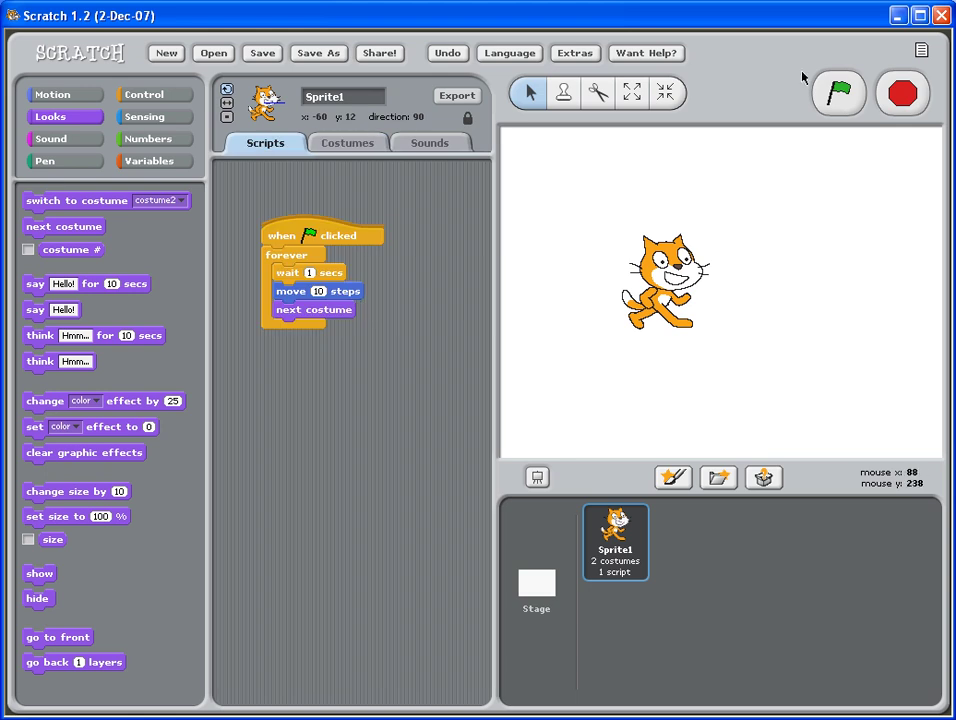
Run the green-flag script so the cat walks right while alternating costumes.
click(838, 93)
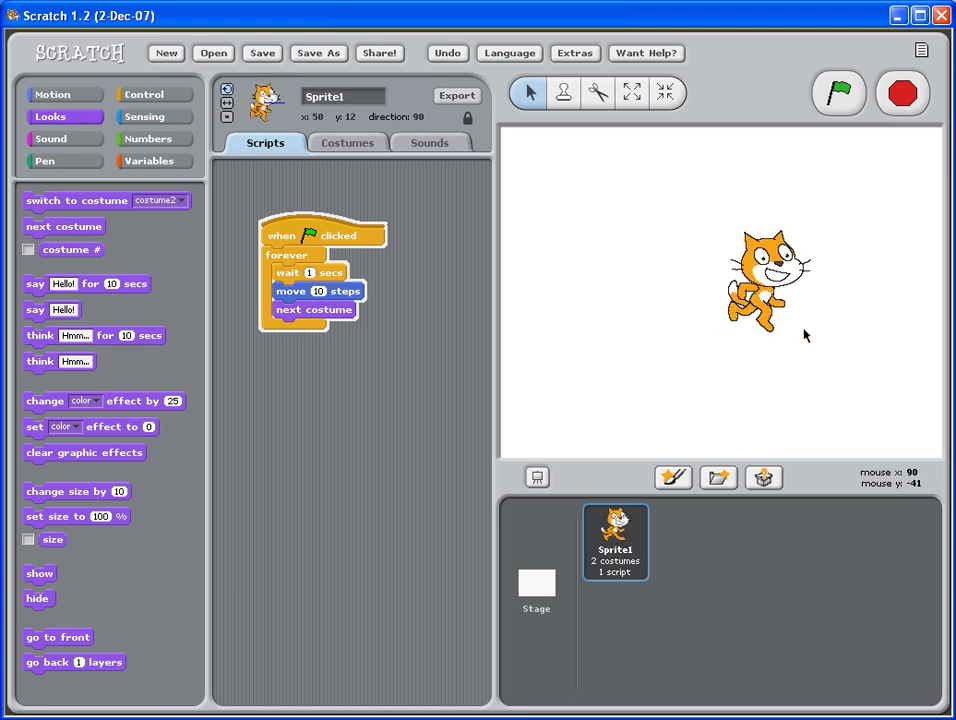
mouse_move(901, 93)
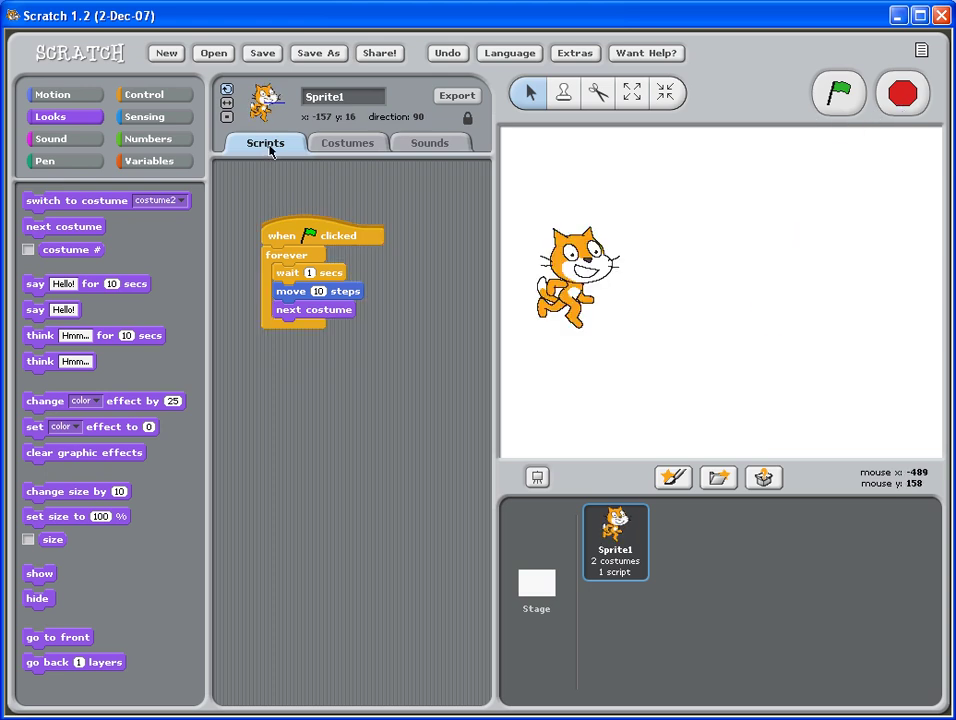
From the Sounds tab, record a new one-second sound, recording1, in the Sound Recorder.
click(347, 142)
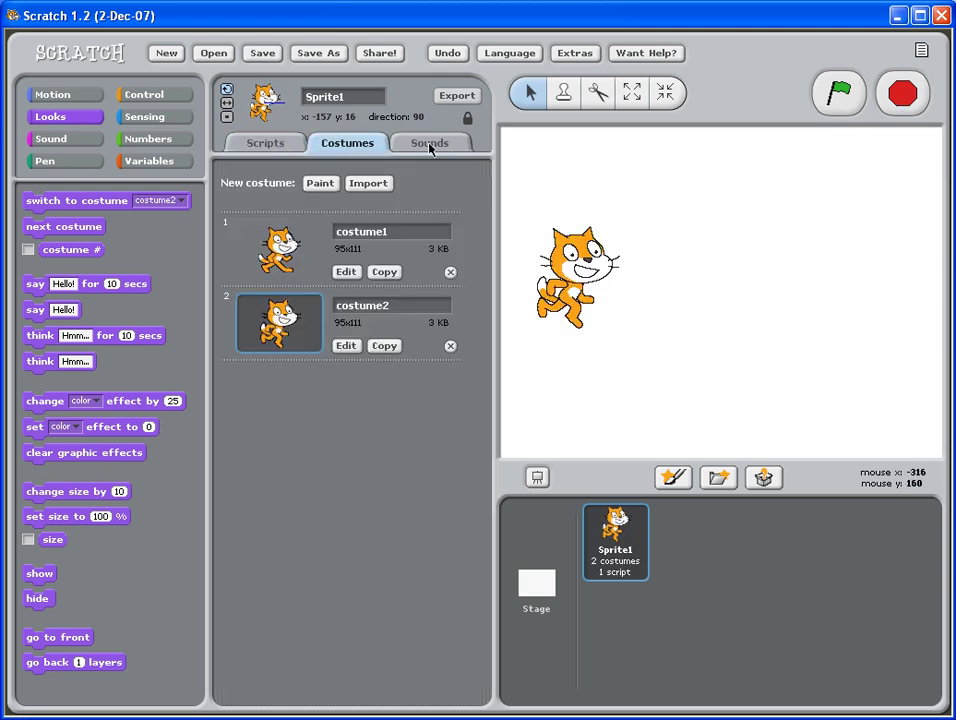
click(430, 142)
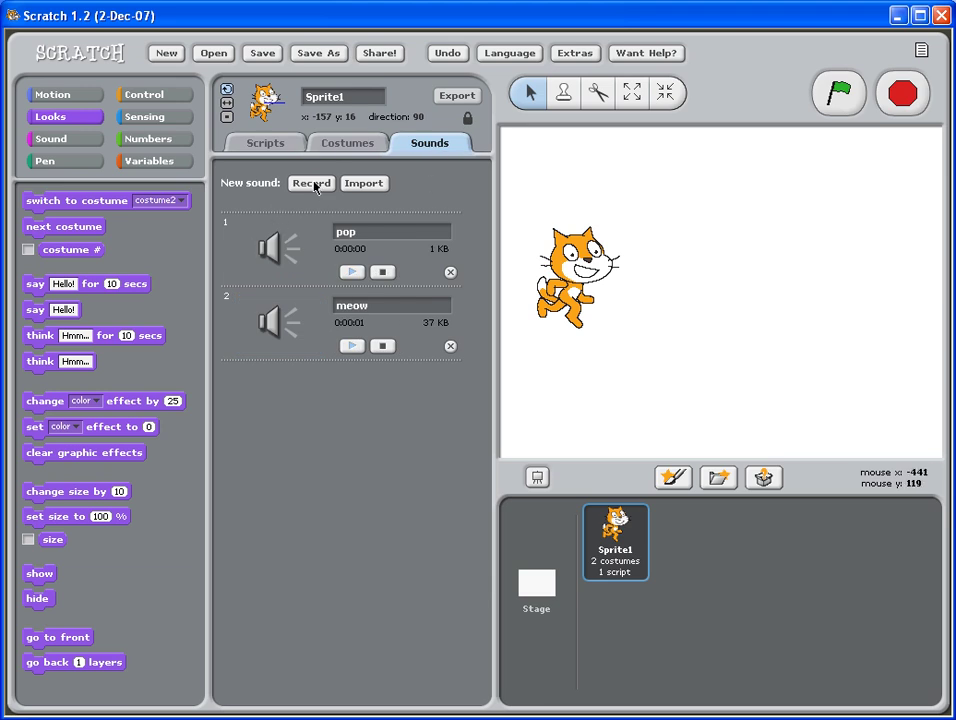
click(311, 183)
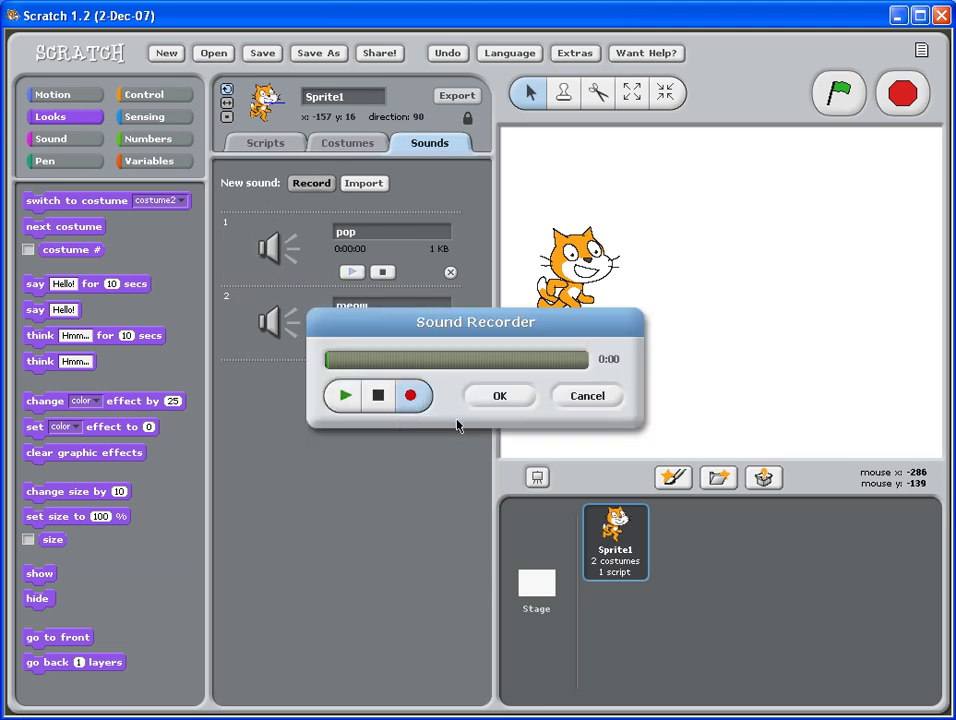
click(500, 395)
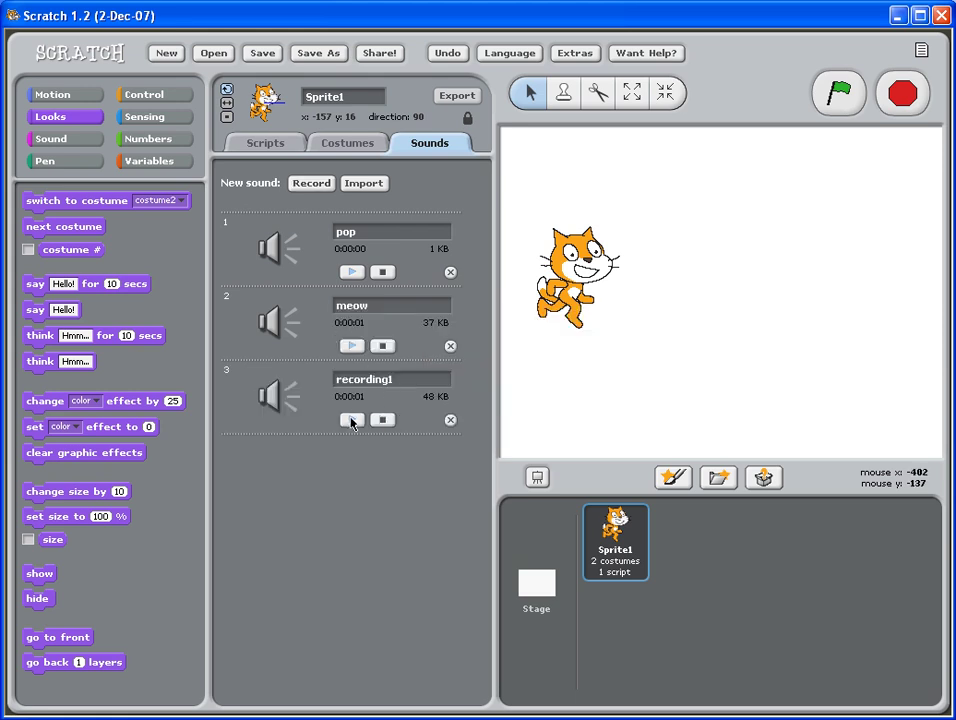
mouse_move(322, 243)
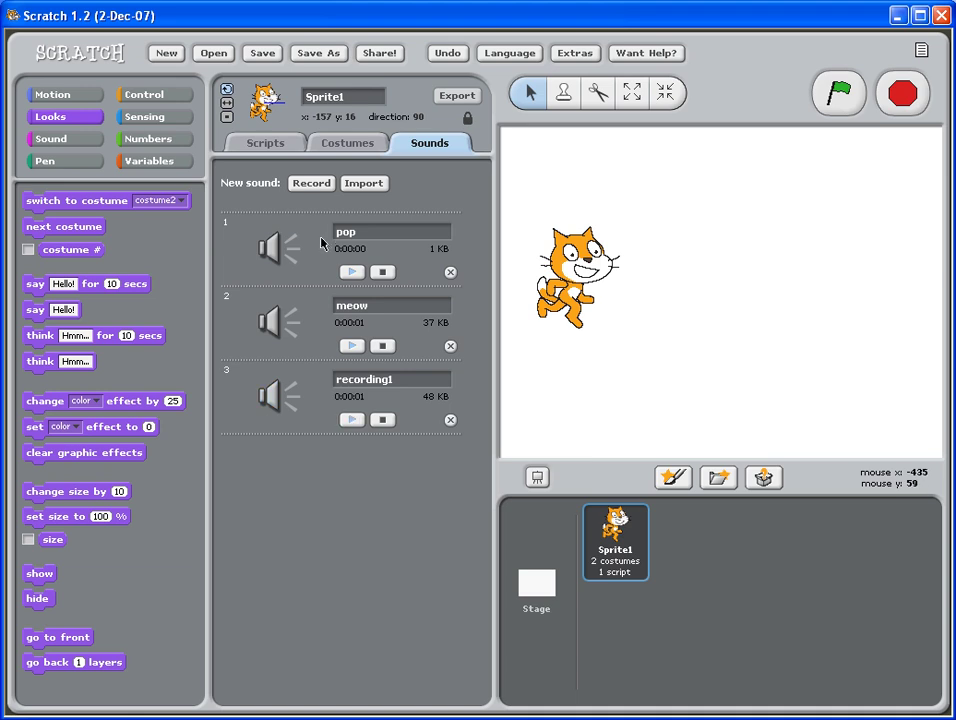
mouse_move(359, 398)
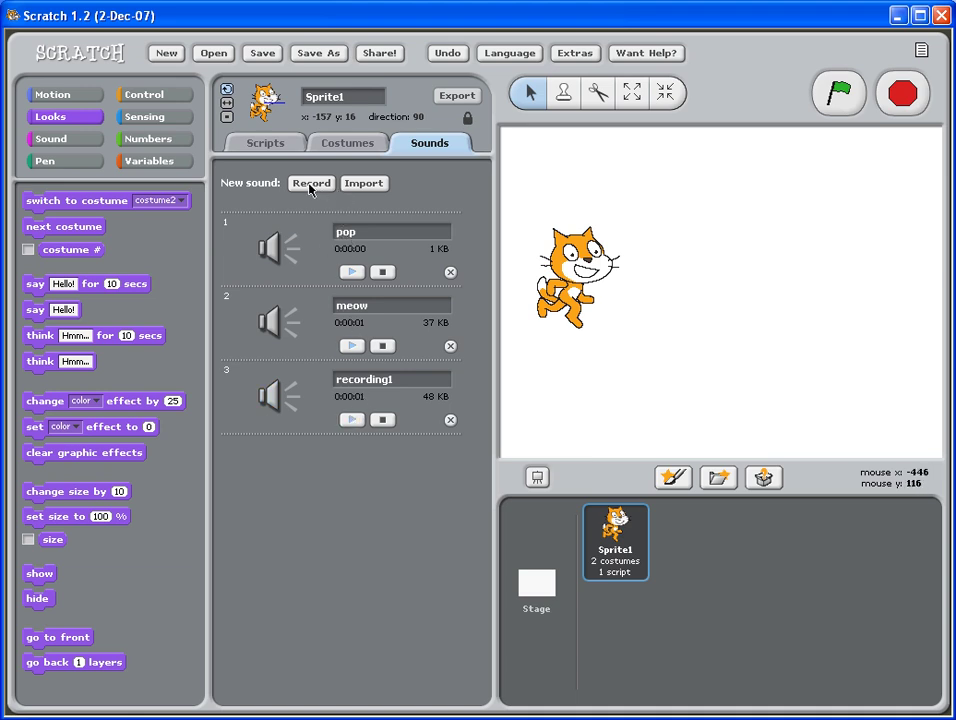
Import the Spiral sound from the Effects library folder into the cat's sounds.
click(363, 183)
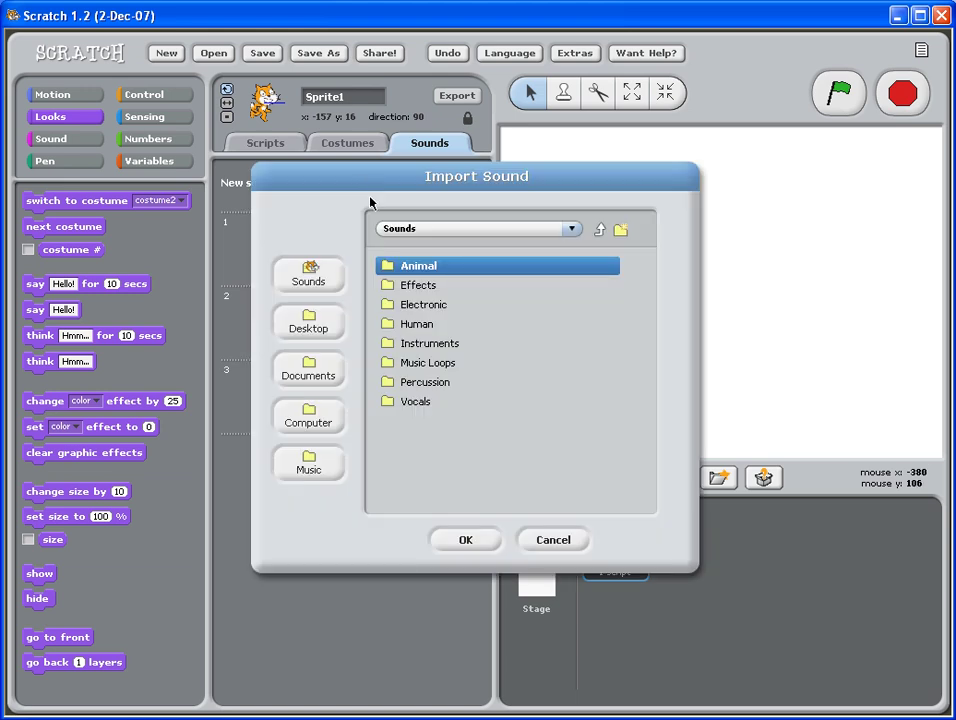
mouse_move(390, 275)
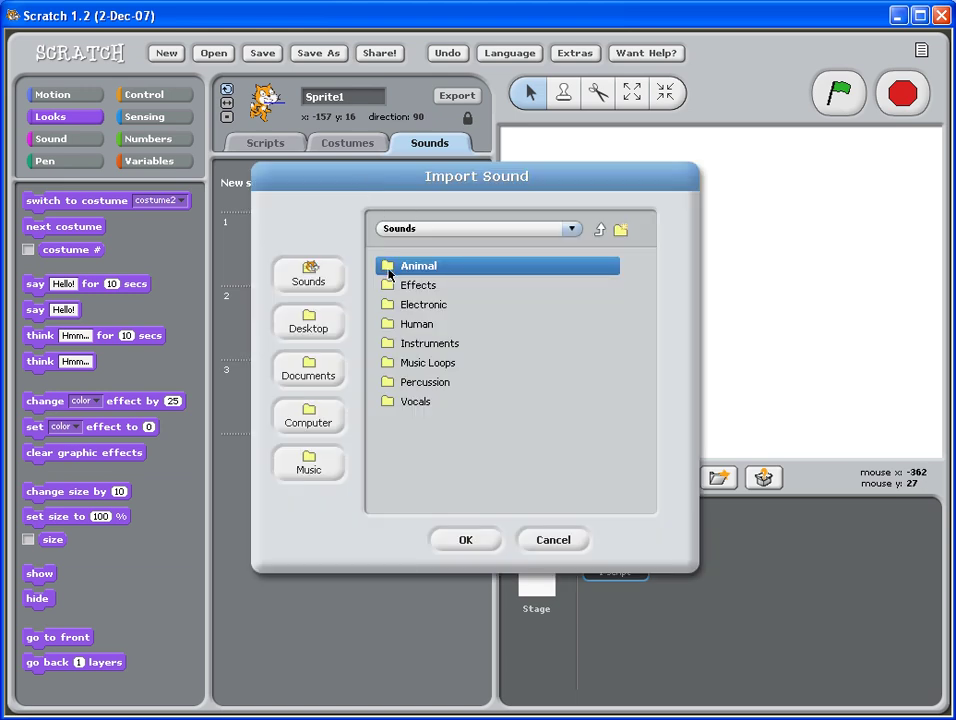
mouse_move(389, 295)
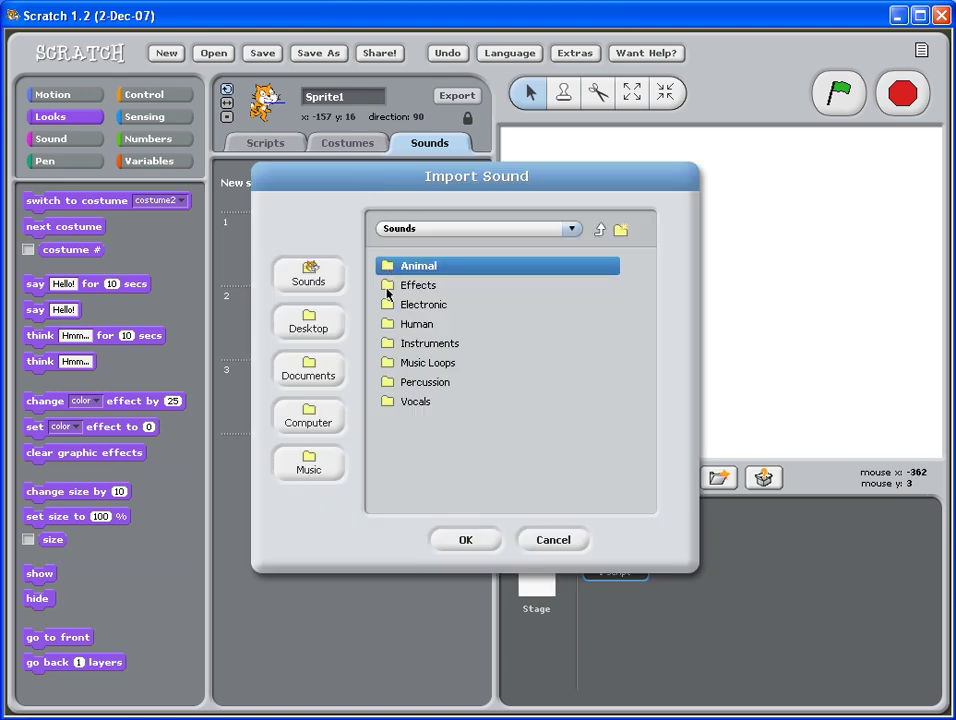
double_click(423, 304)
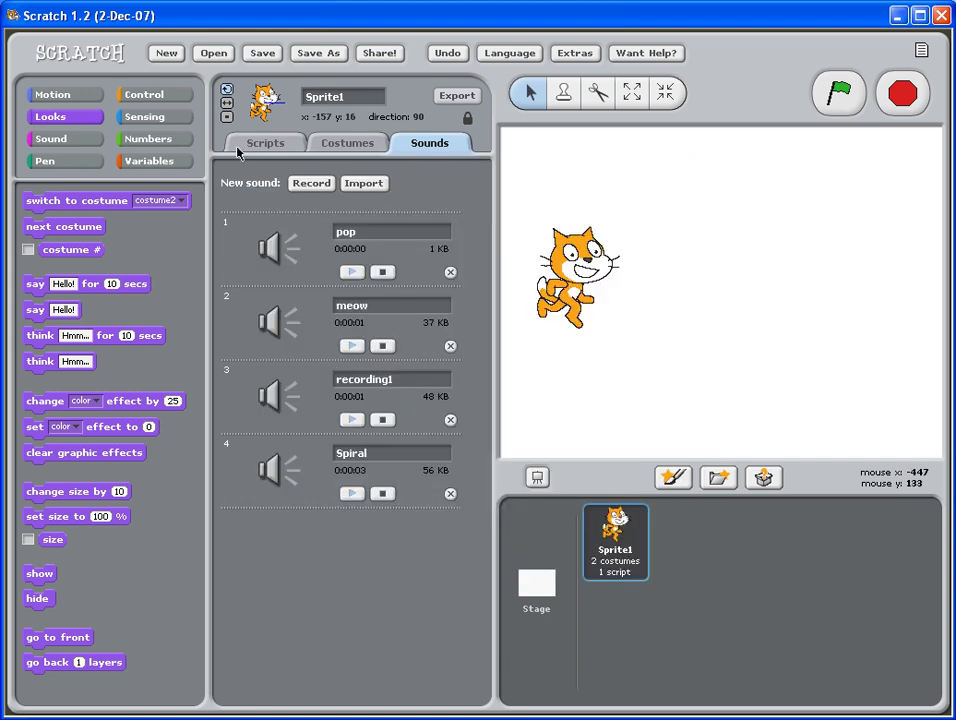
mouse_move(429, 181)
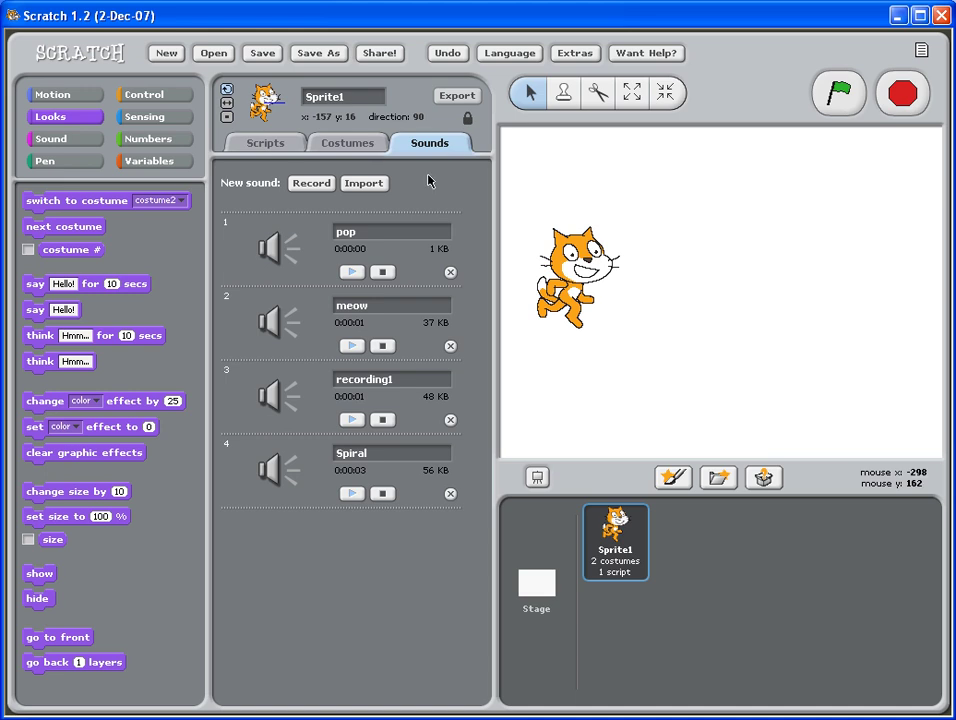
mouse_move(280, 227)
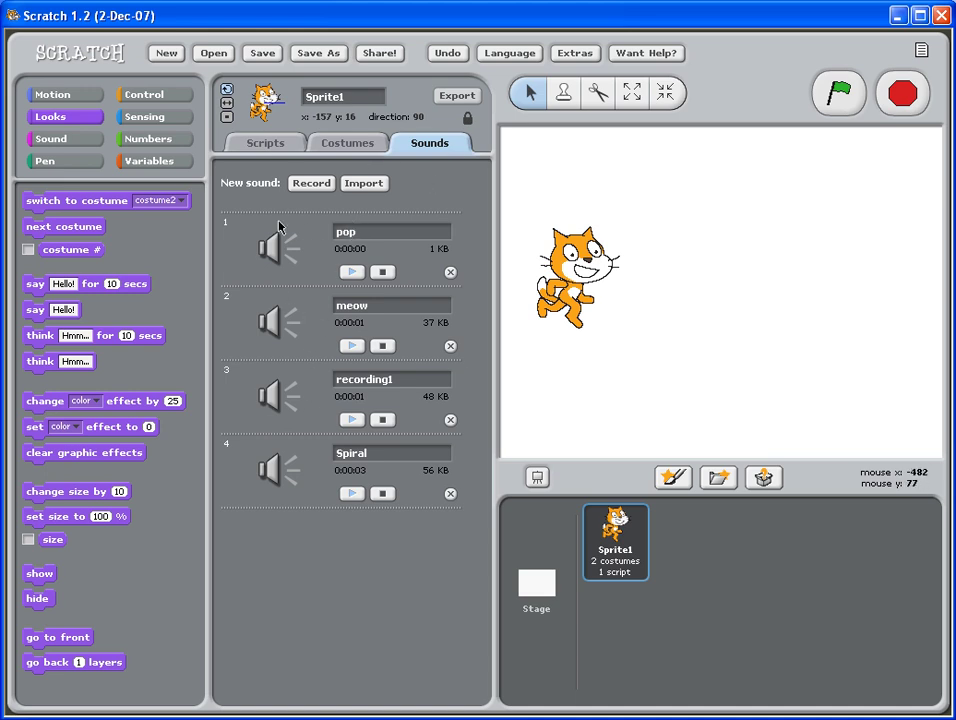
mouse_move(265, 248)
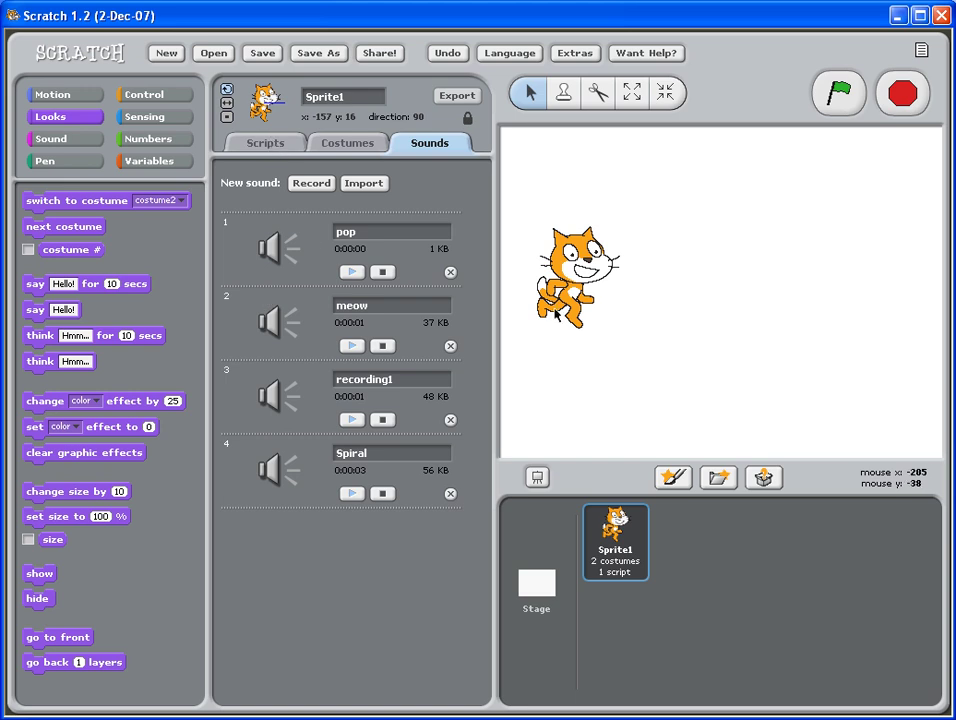
mouse_move(284, 161)
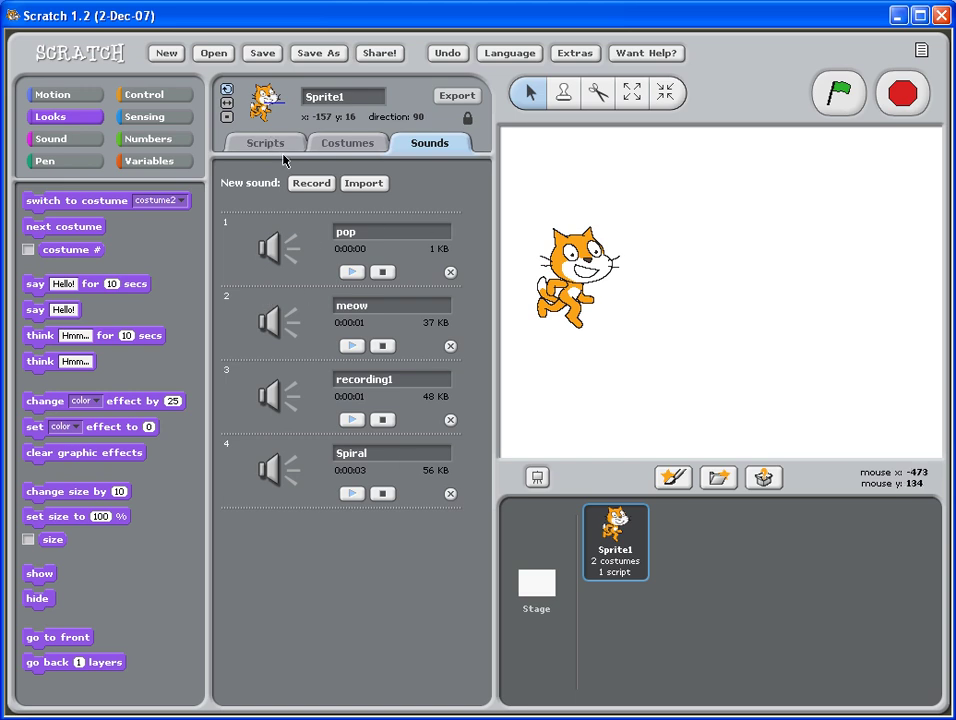
Return to the script and show the Sound blocks to add play sound after next costume.
click(265, 143)
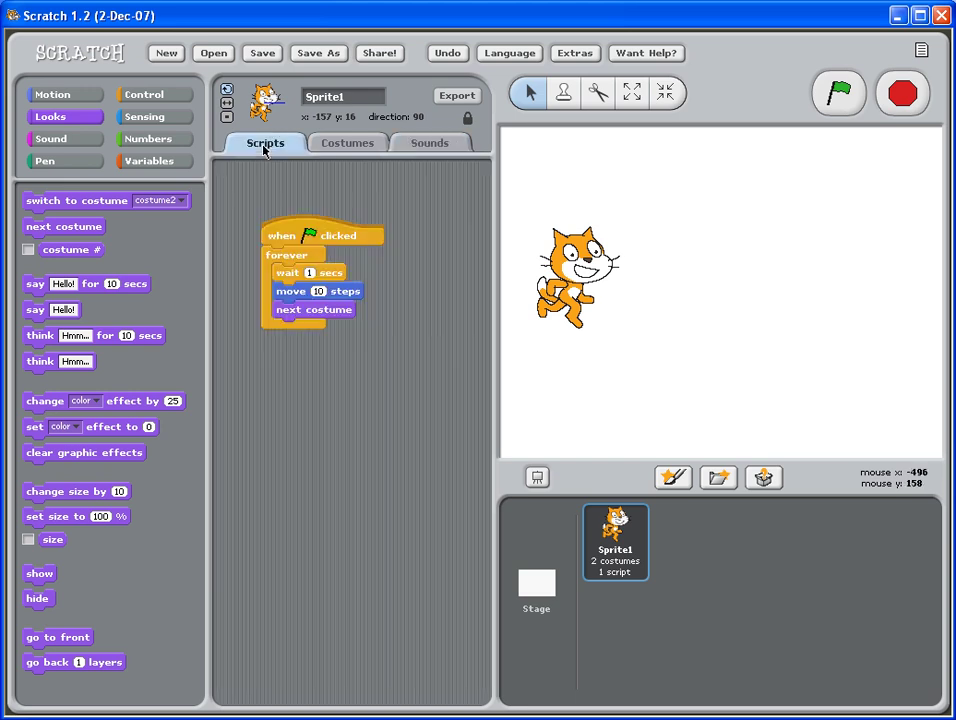
mouse_move(570, 298)
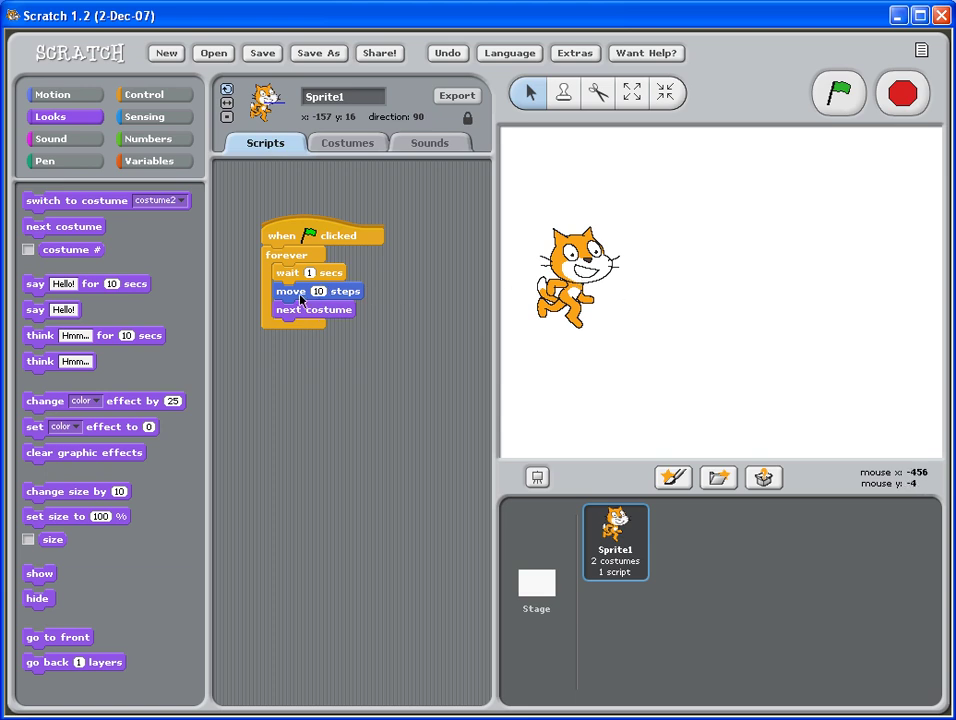
mouse_move(307, 318)
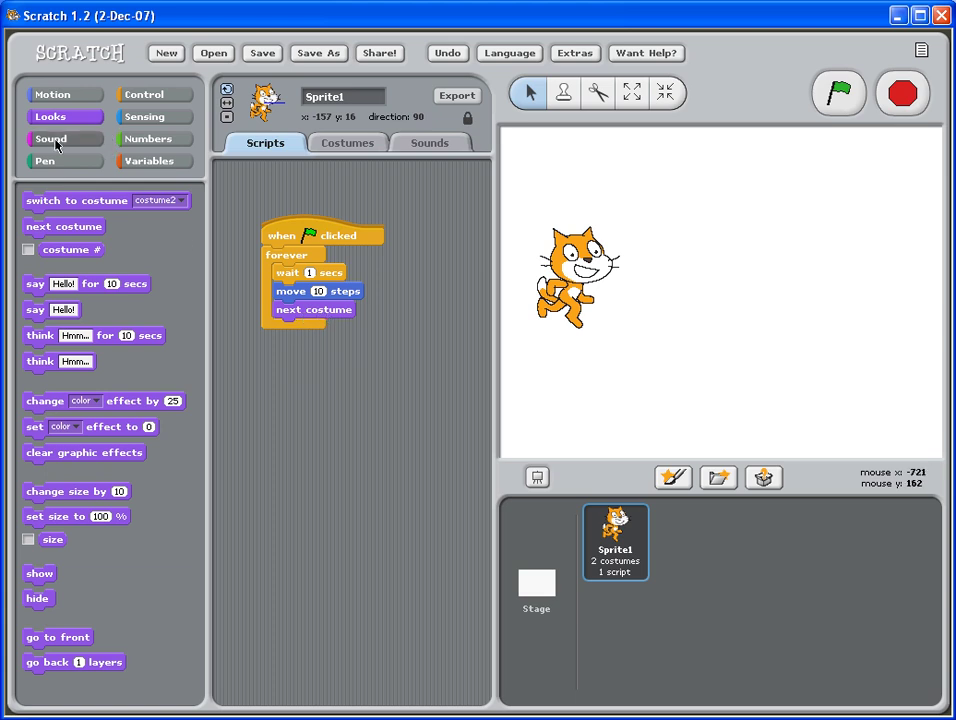
click(50, 138)
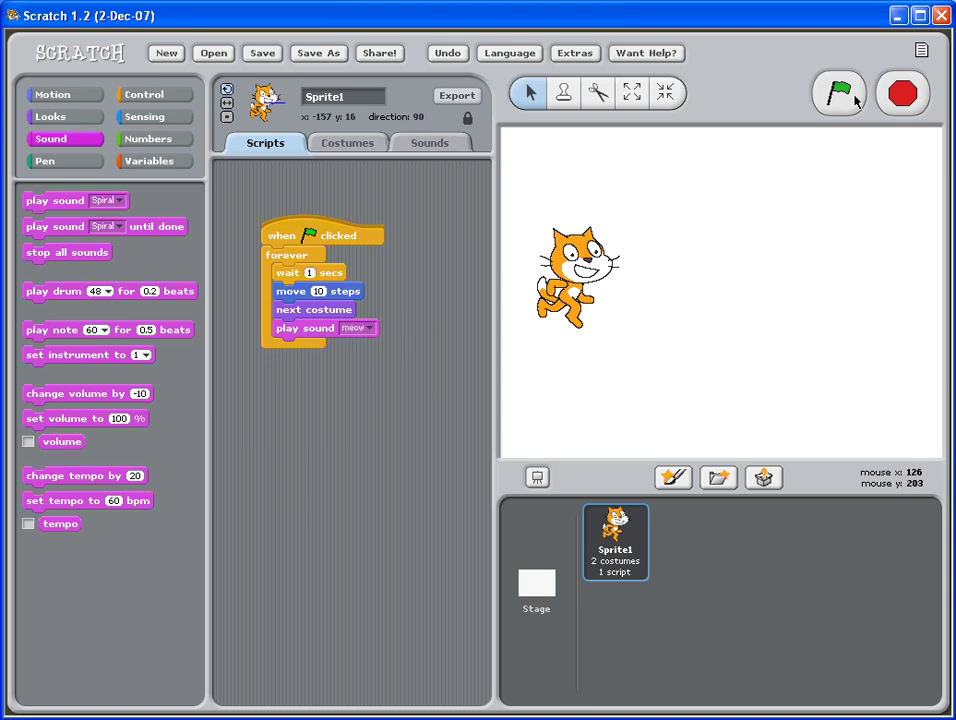
Run the script with the green flag and set play sound to recording1.
click(838, 93)
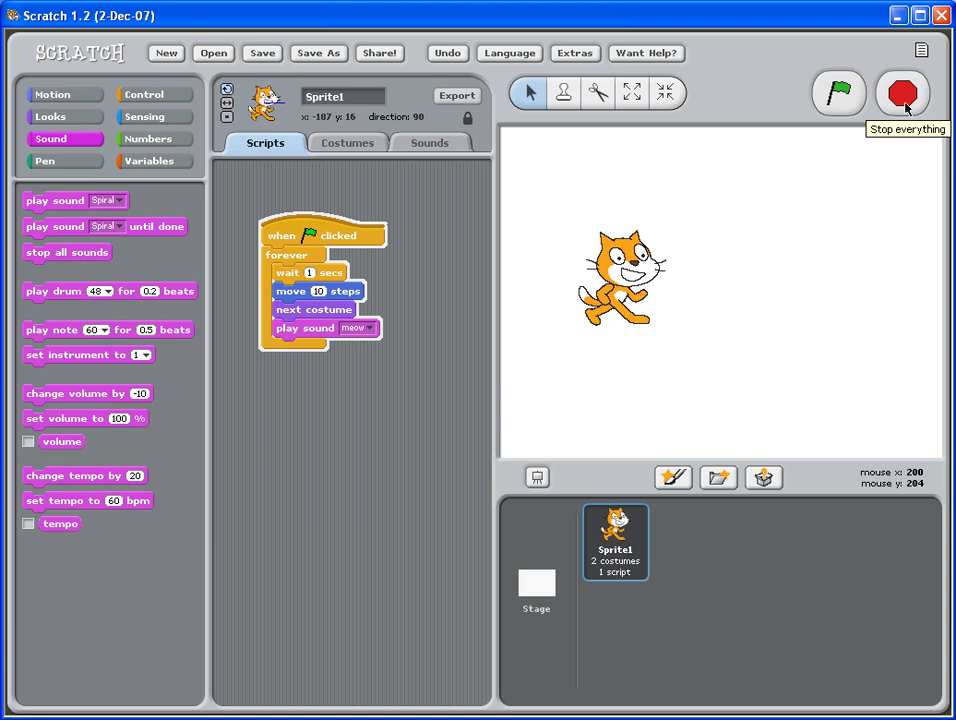
click(370, 328)
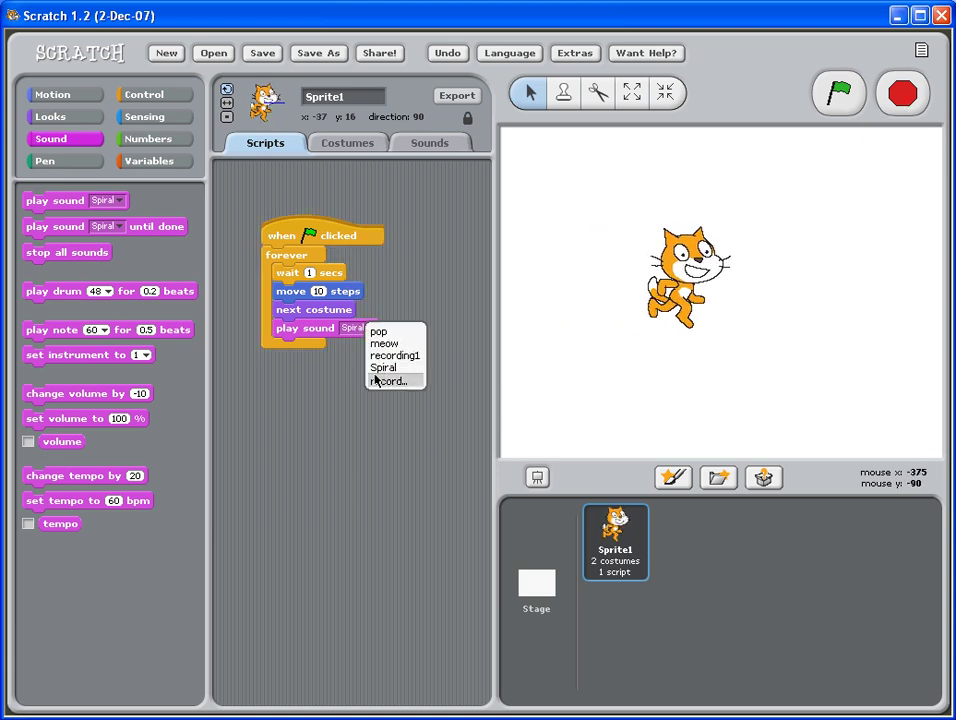
click(394, 355)
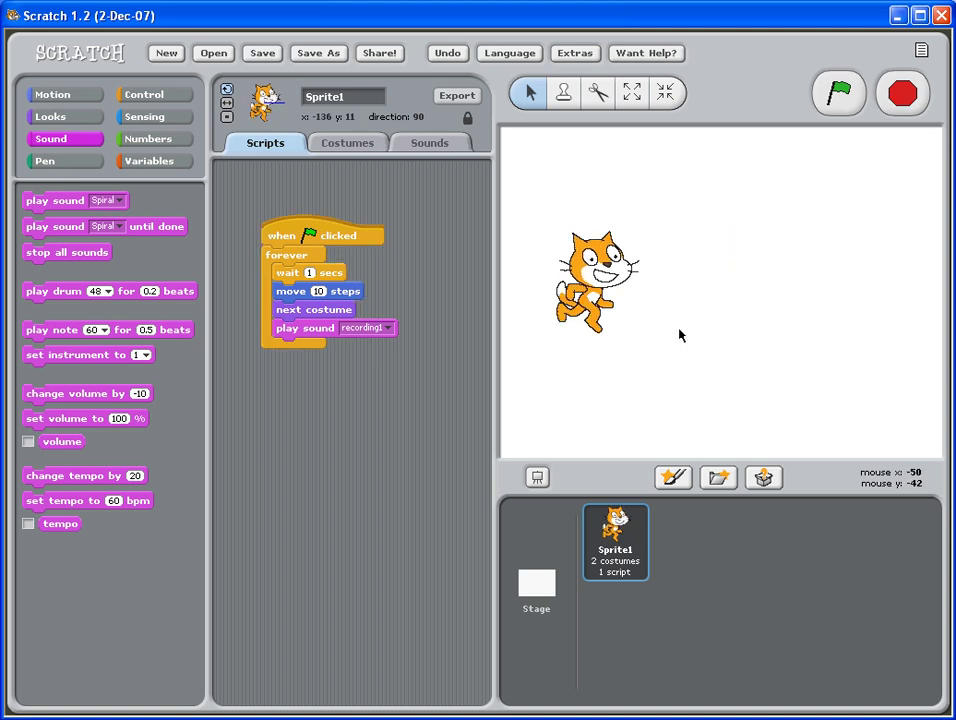
mouse_move(655, 336)
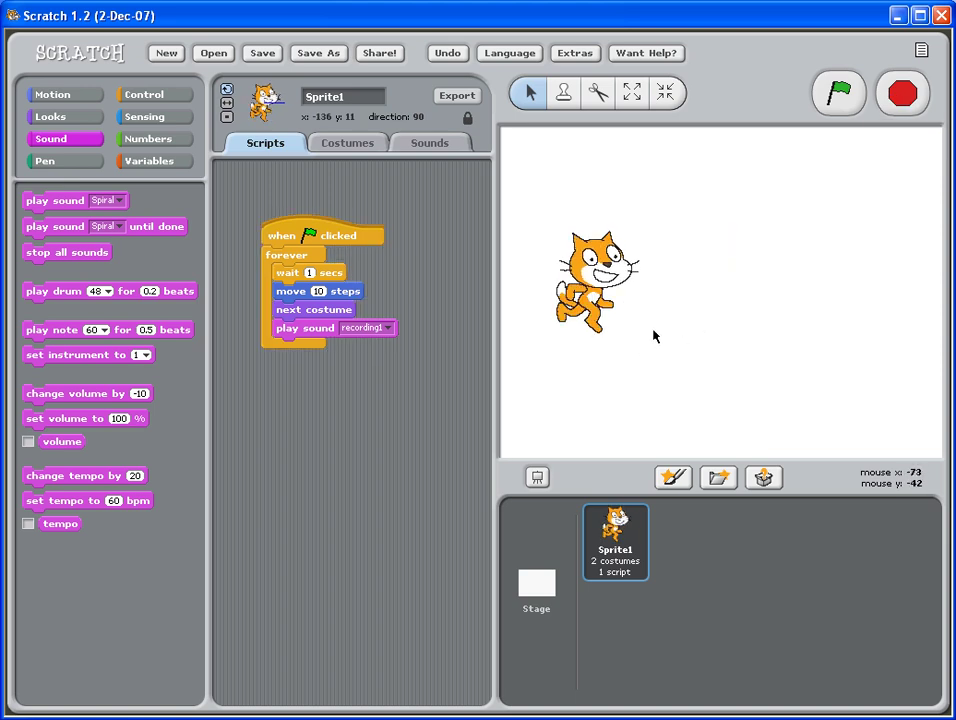
mouse_move(616, 330)
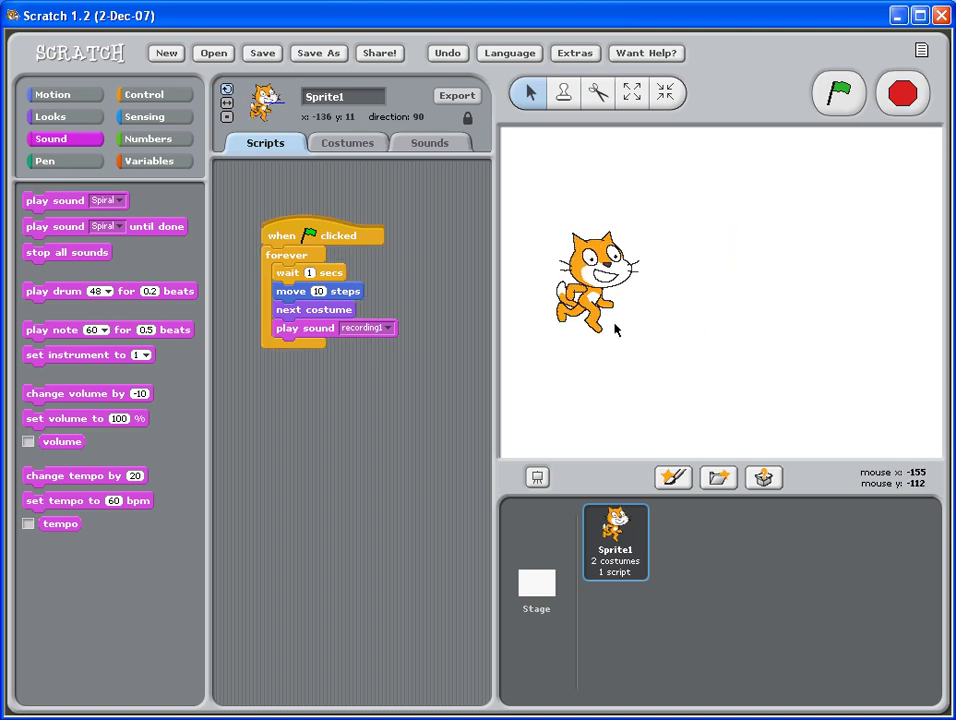